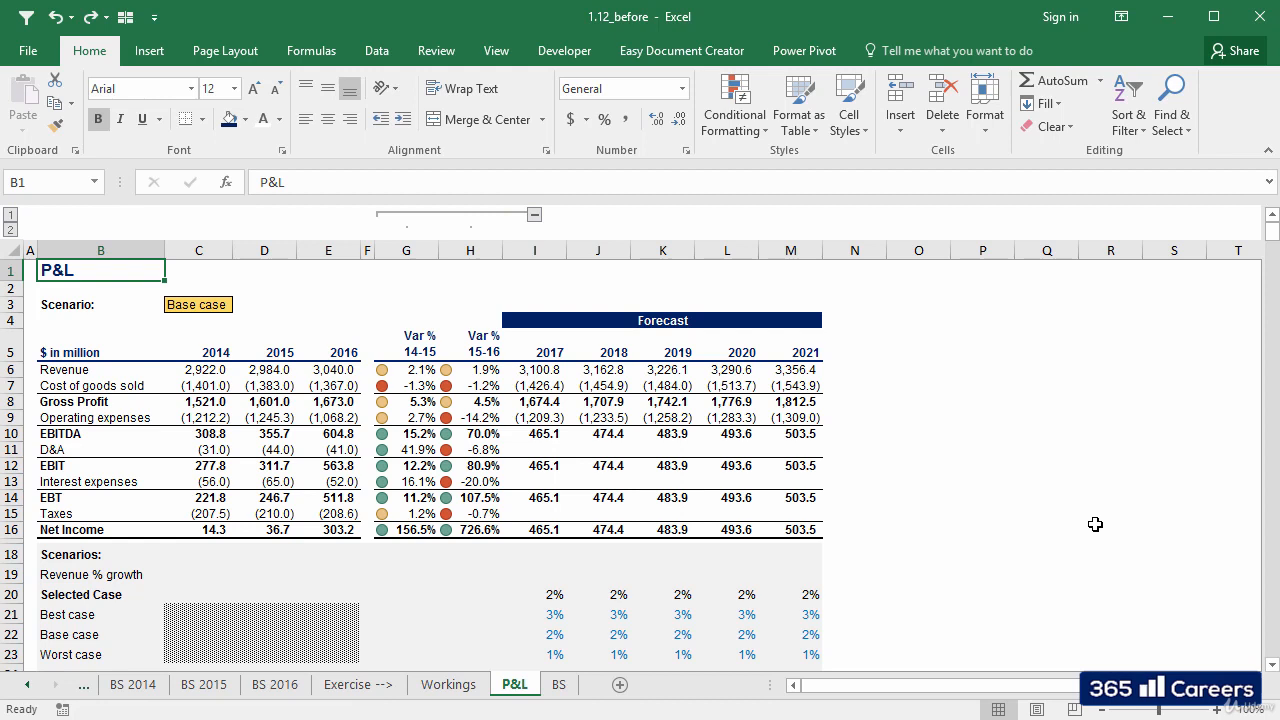
Switch to the BS sheet and select cell F4 beside the 31-Dec-16 header
{"action": "left_click", "coordinate": [560, 684]}
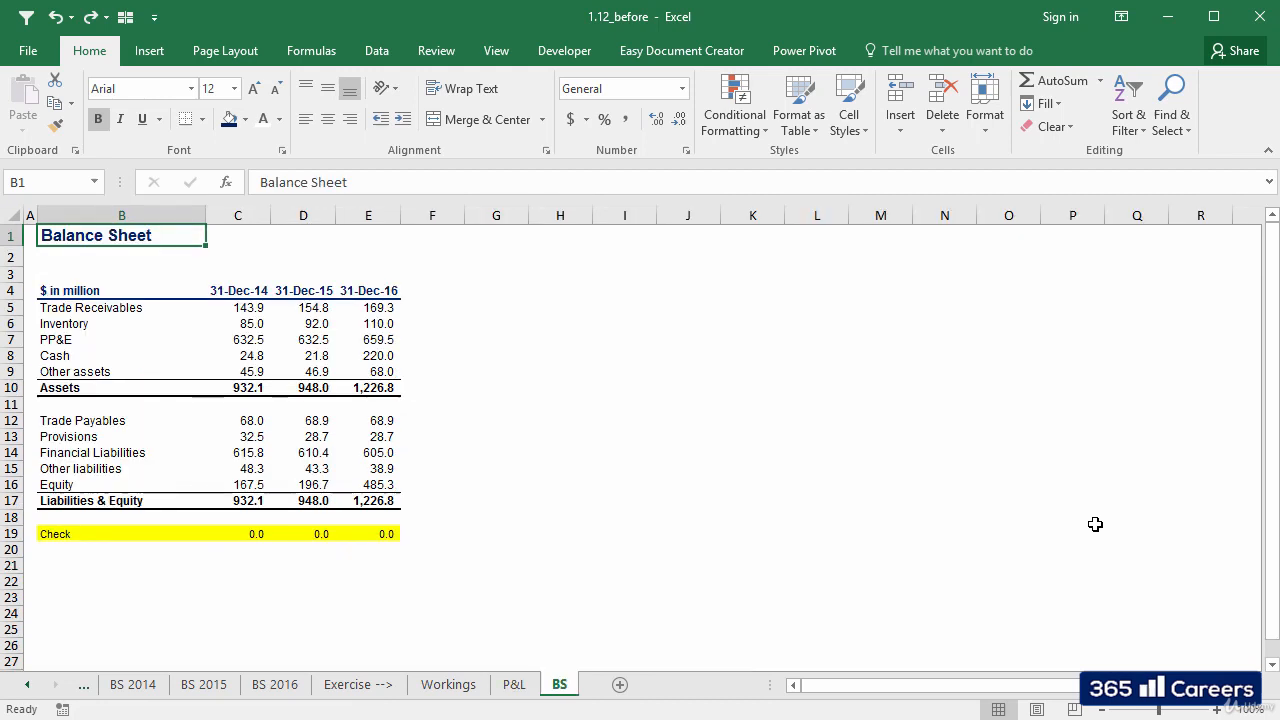
{"action": "left_click", "coordinate": [432, 308]}
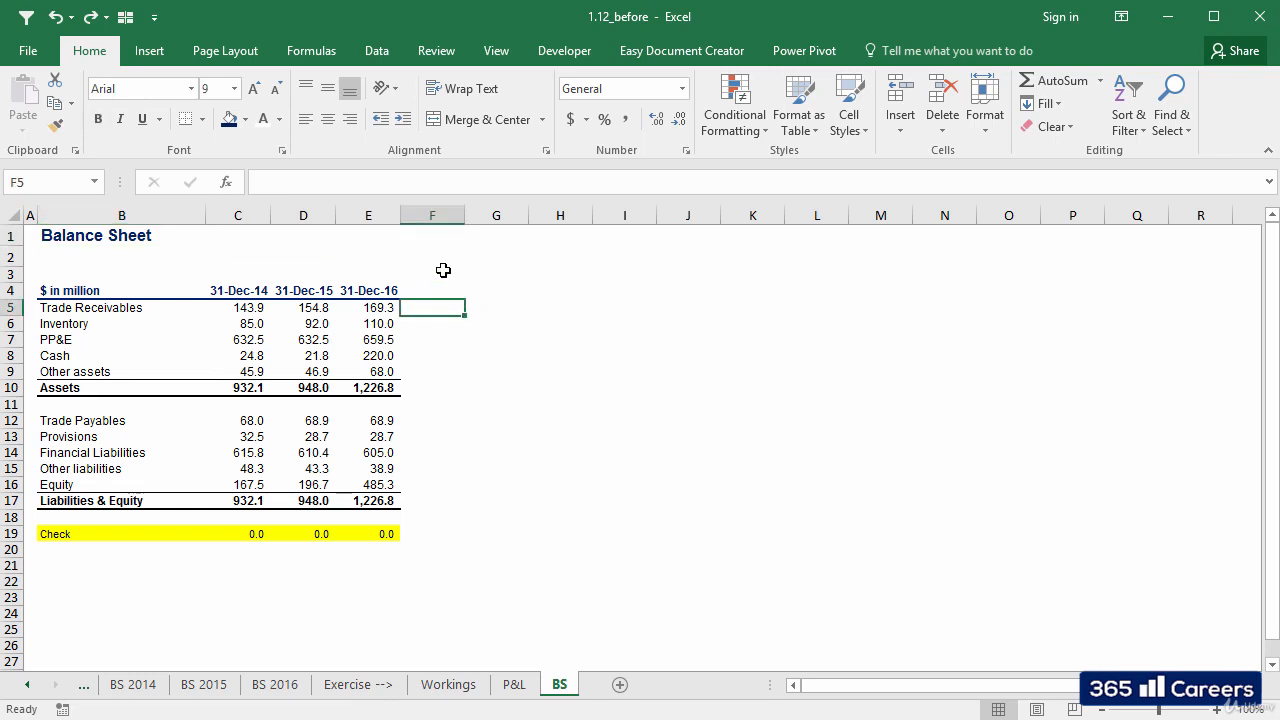
{"action": "left_click", "coordinate": [432, 290]}
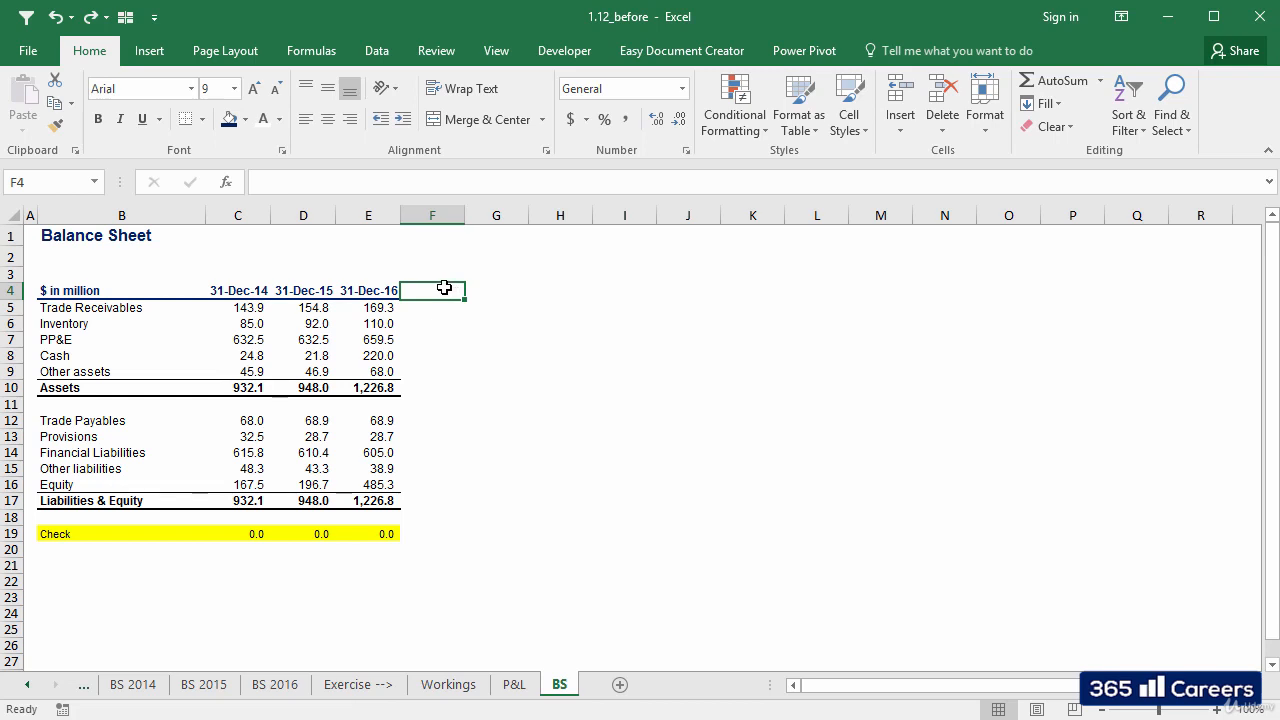
Paste the 2016 column's formats from E4:E17 onto the forecast range F4:J17
{"action": "left_click_drag", "start_coordinate": [368, 290], "coordinate": [368, 340]}
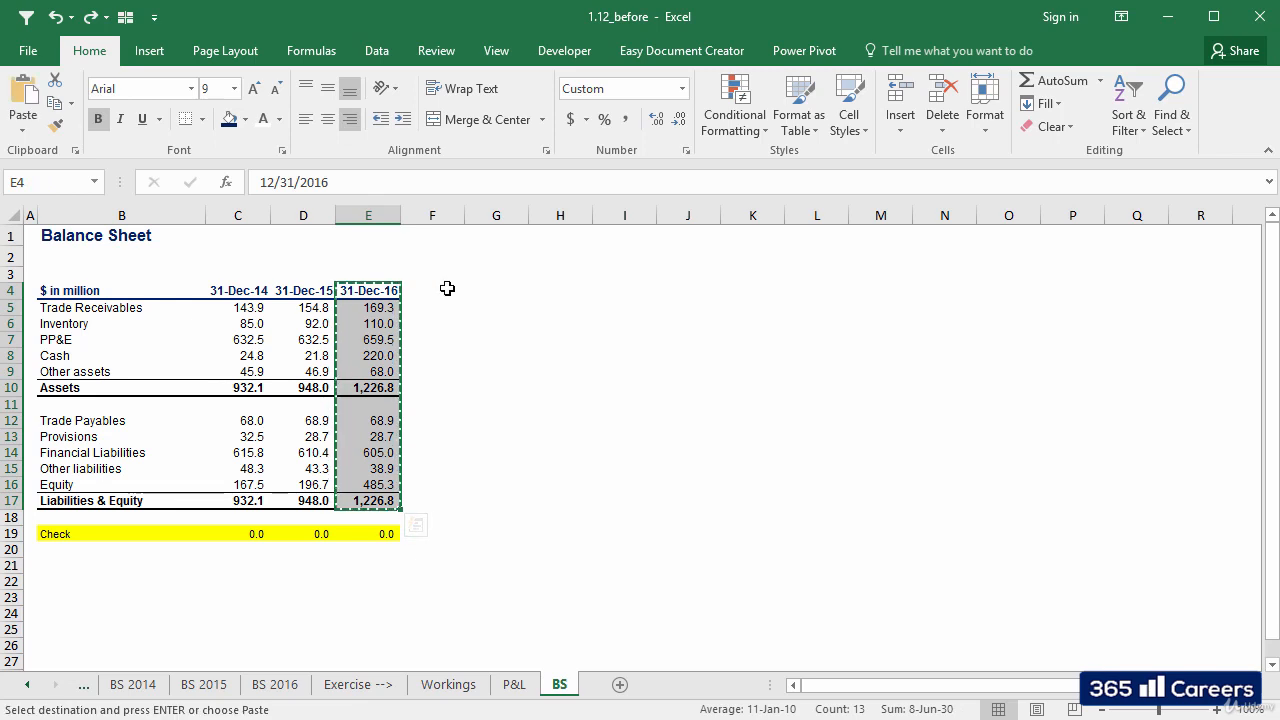
{"action": "left_click_drag", "start_coordinate": [432, 290], "coordinate": [688, 470]}
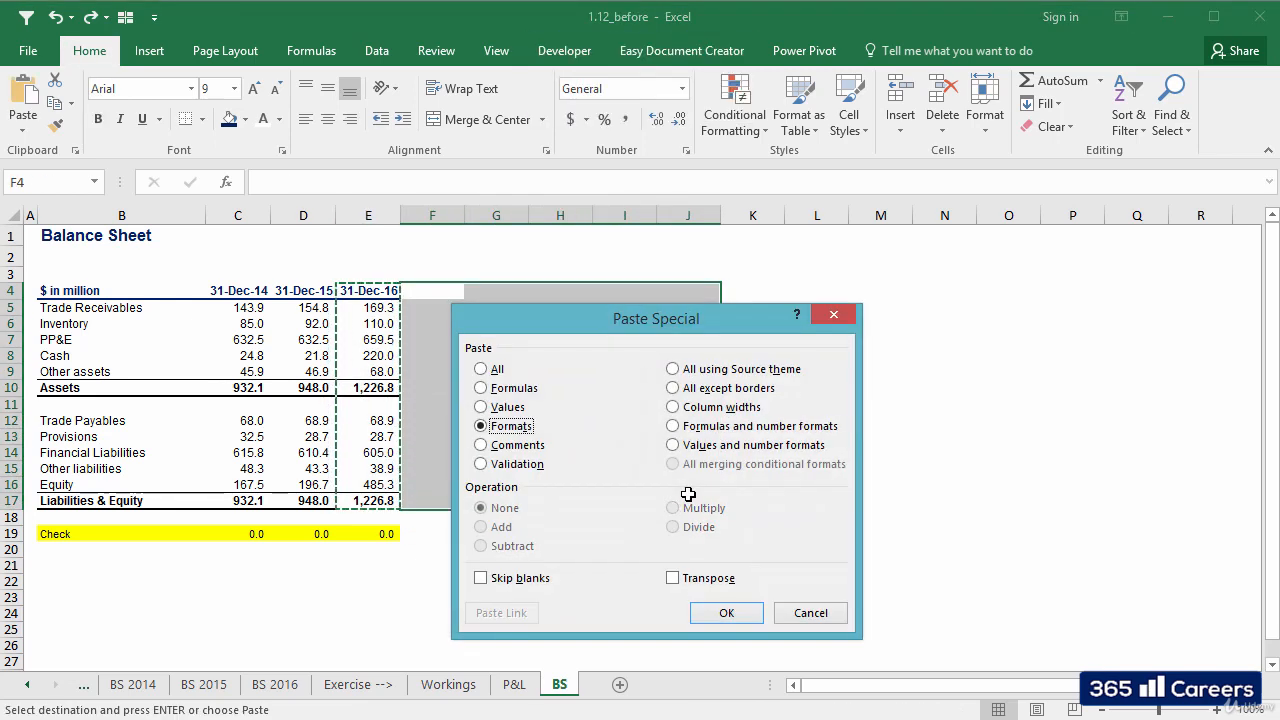
{"action": "left_click", "coordinate": [726, 612]}
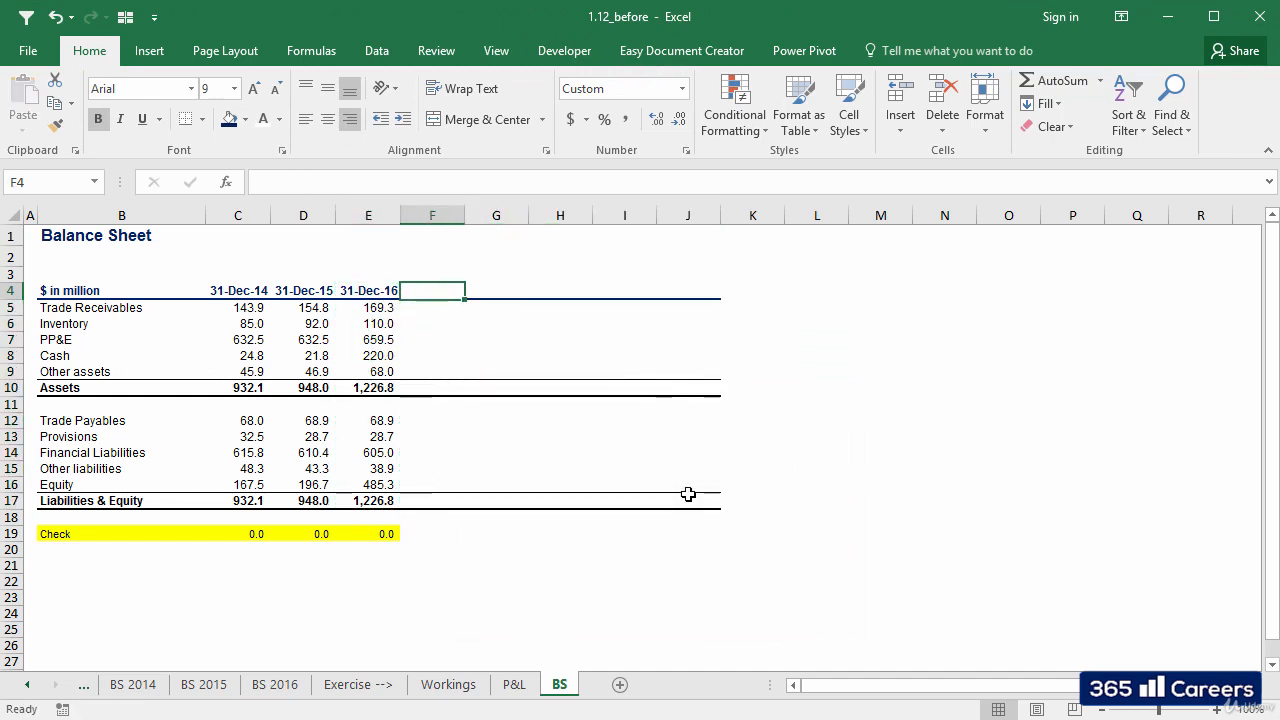
Give F3:J3 a dark blue fill and label it 'Forecast'
{"action": "left_click_drag", "start_coordinate": [432, 274], "coordinate": [496, 274]}
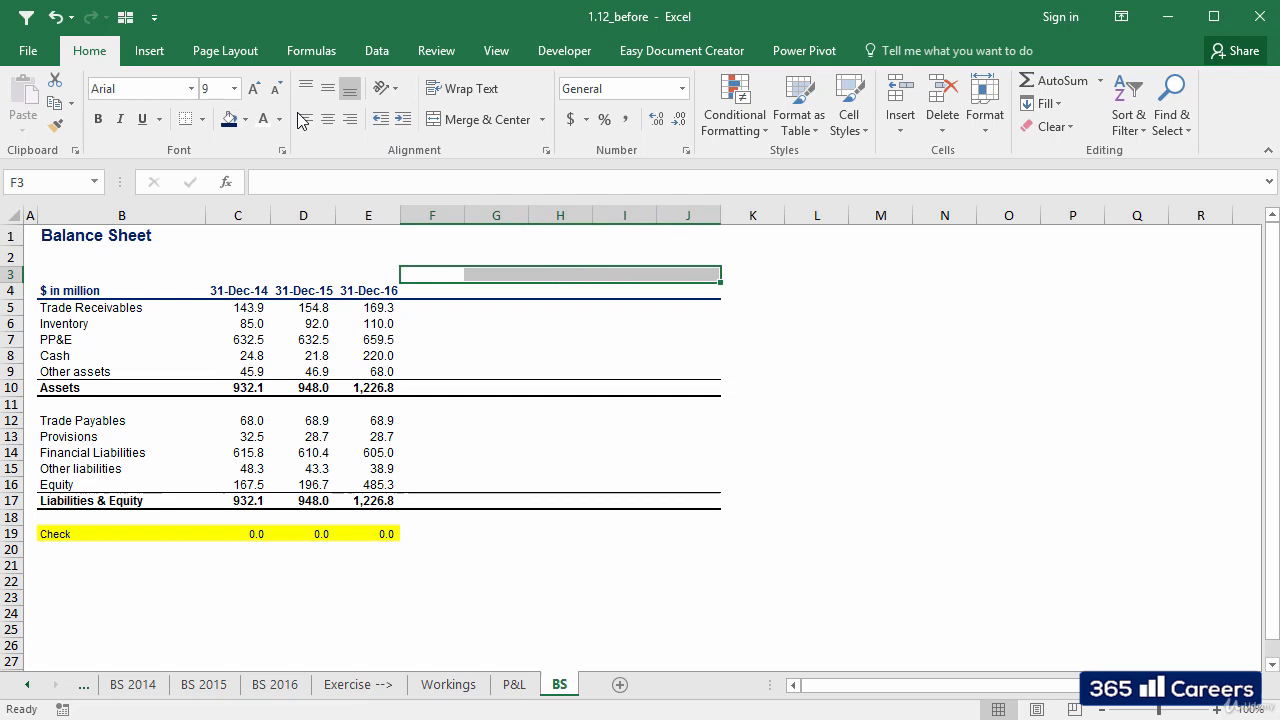
{"action": "left_click", "coordinate": [480, 120]}
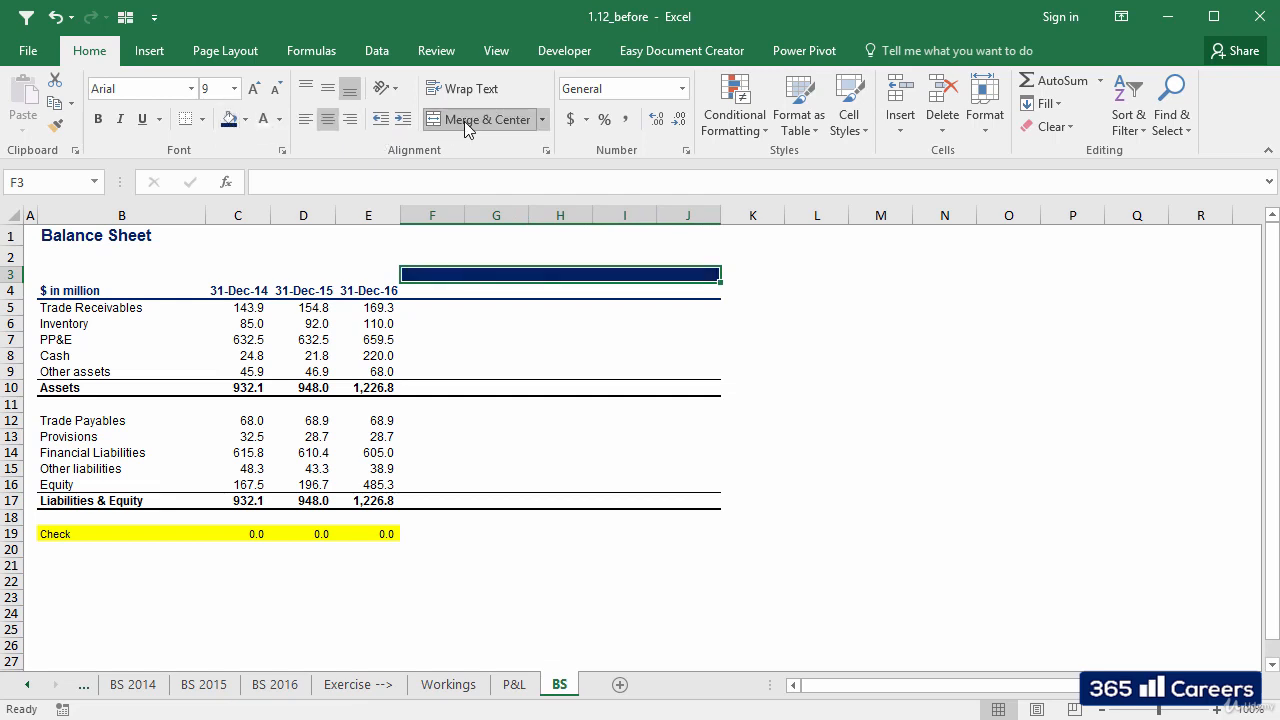
{"action": "type", "text": "Forecast"}
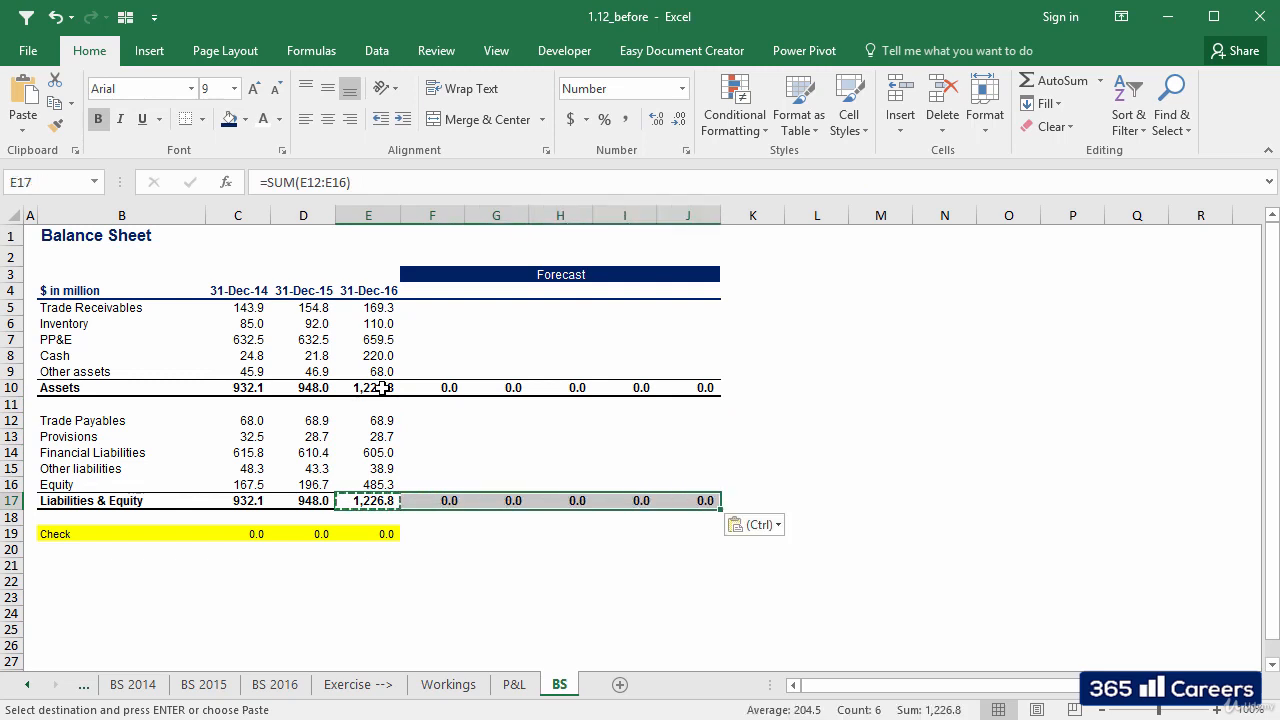
Select the cell where new driver rows will be inserted above the Check row
{"action": "left_click", "coordinate": [368, 532]}
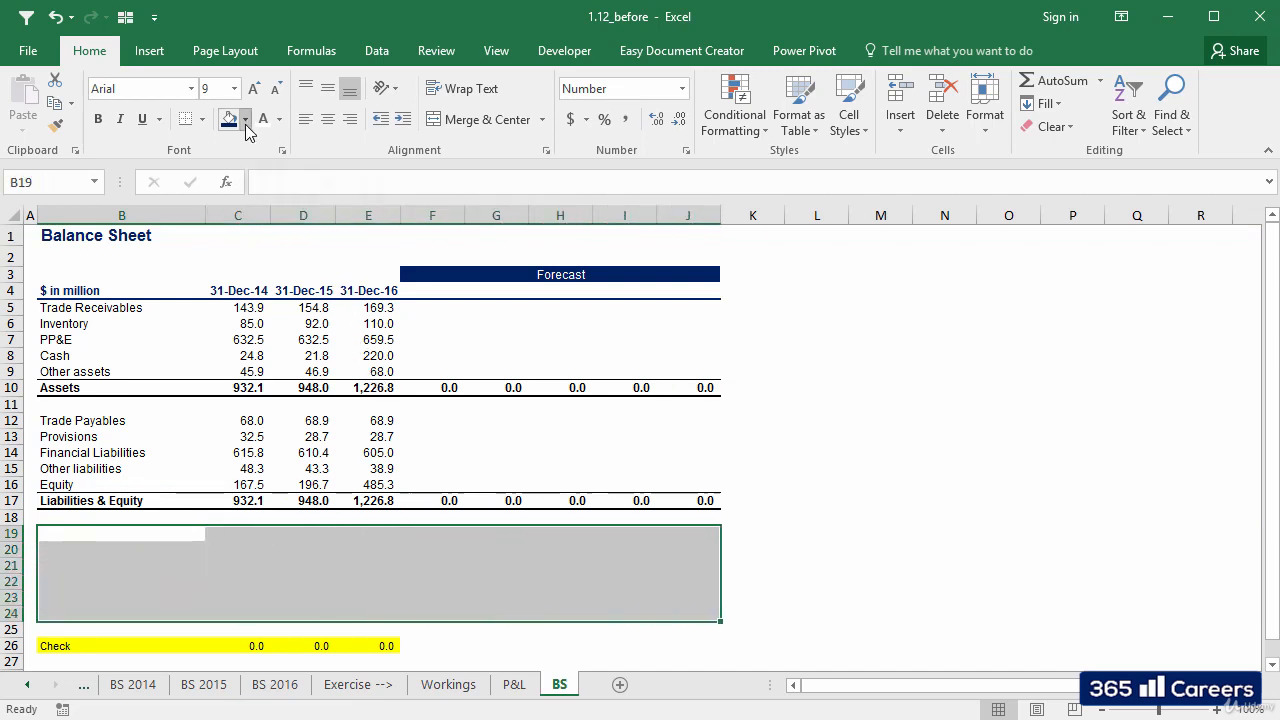
{"action": "mouse_move", "coordinate": [228, 196]}
{"action": "type", "text": "="}
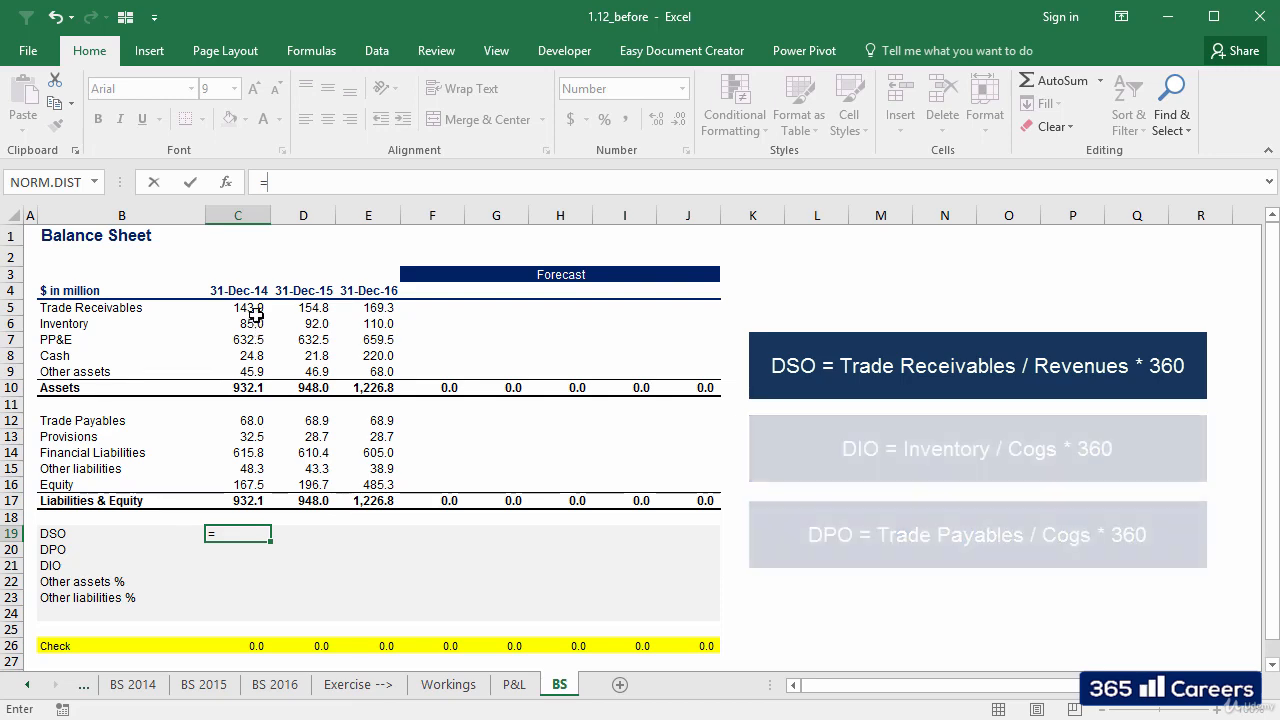
Compute DSO as =C5/'P&L'!C6*360 and fill it across 2014–2016 (17.7, 18.7, 20.0)
{"action": "left_click", "coordinate": [238, 308]}
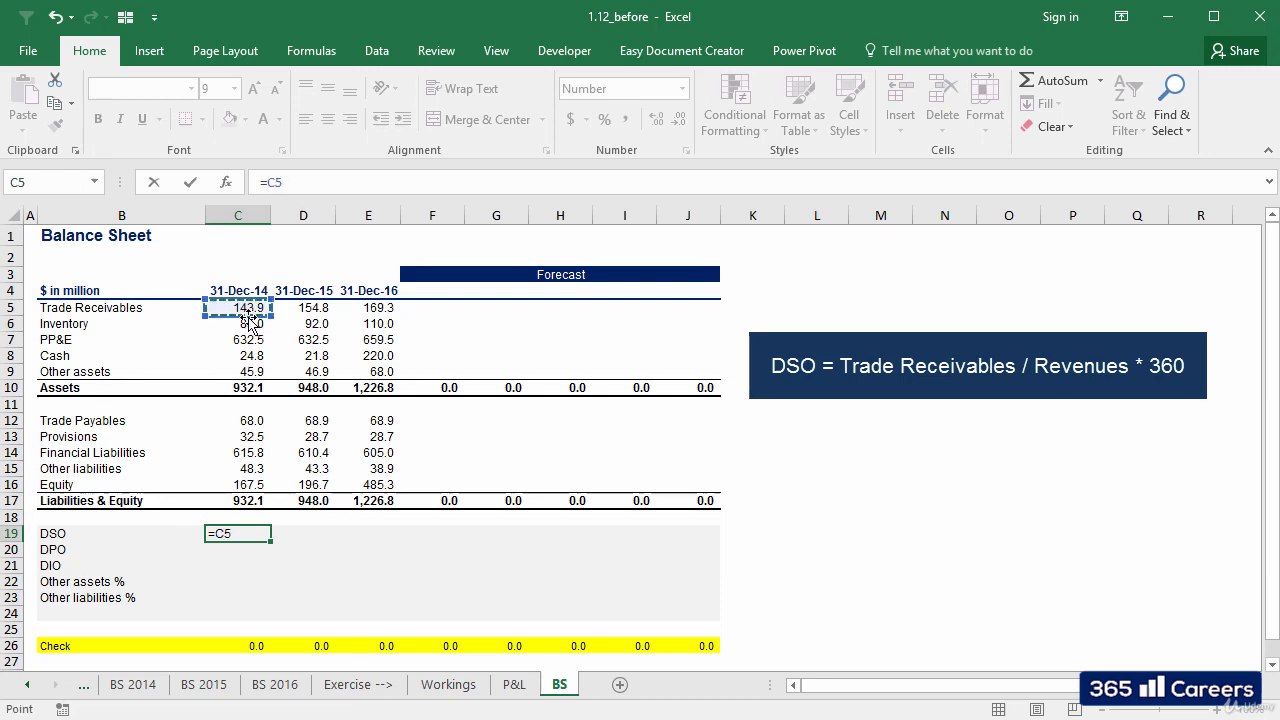
{"action": "type", "text": "/"}
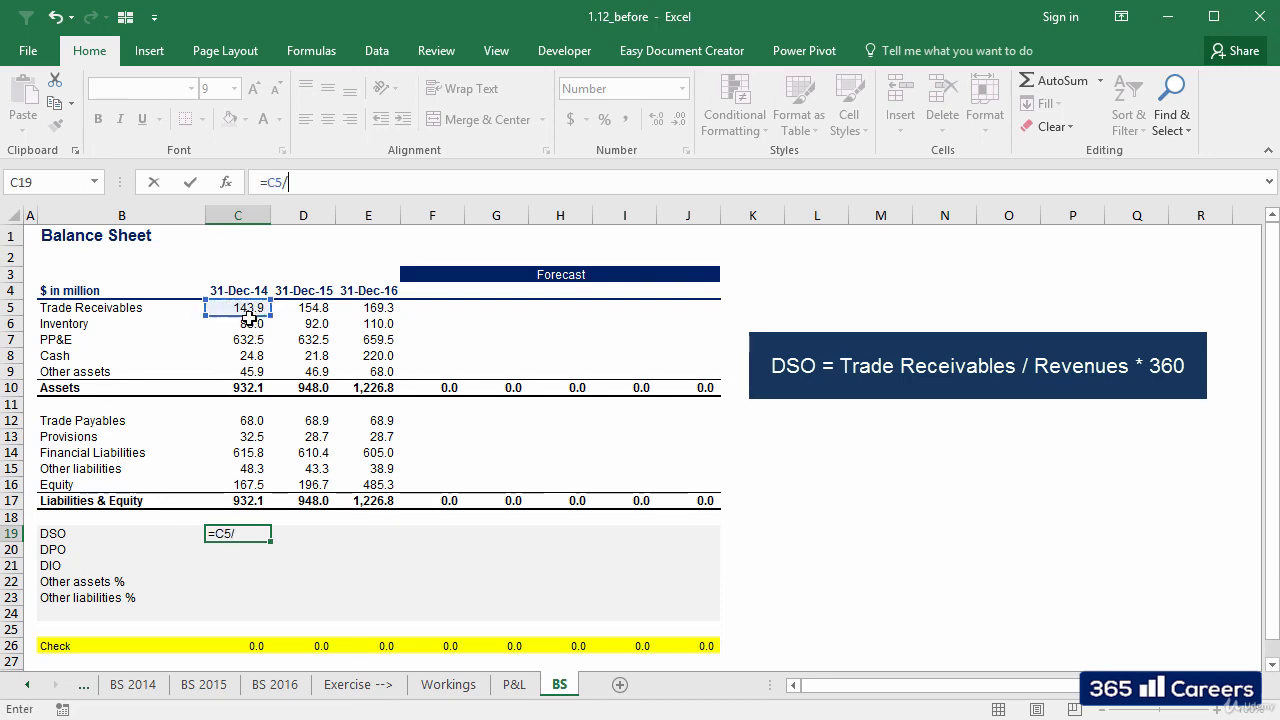
{"action": "left_click", "coordinate": [512, 684]}
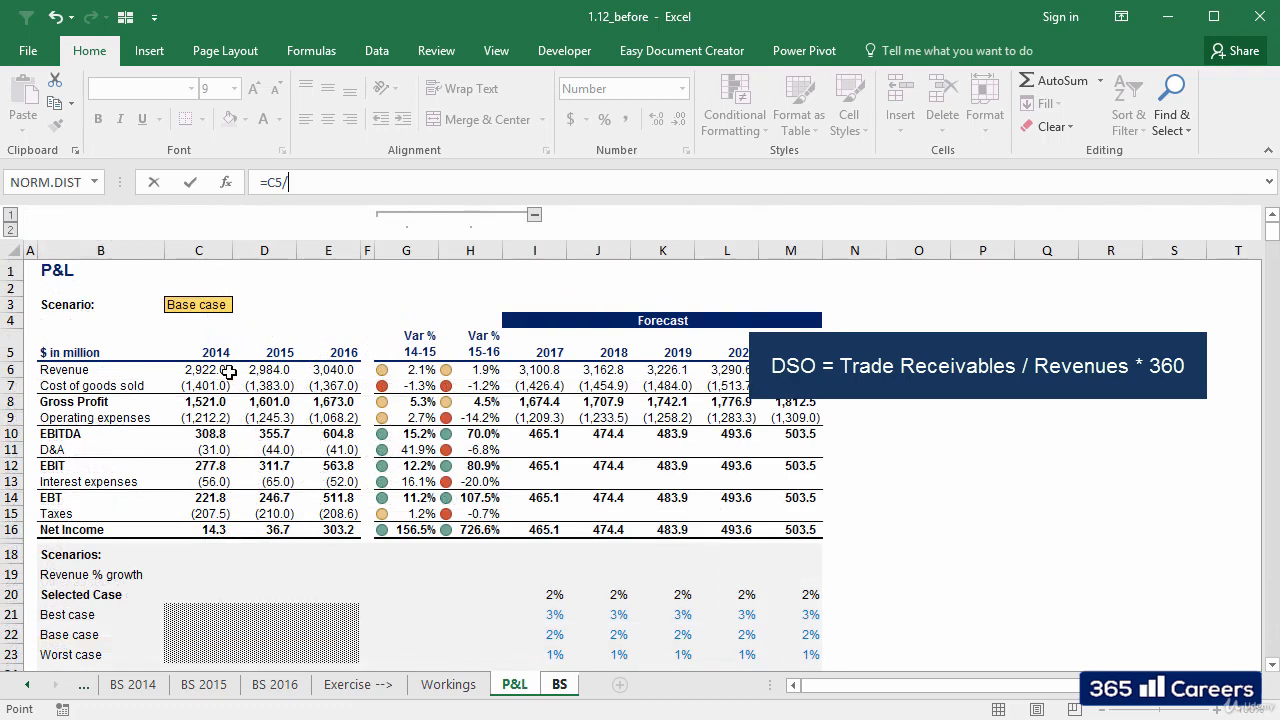
{"action": "type", "text": "'P&L'!C6*"}
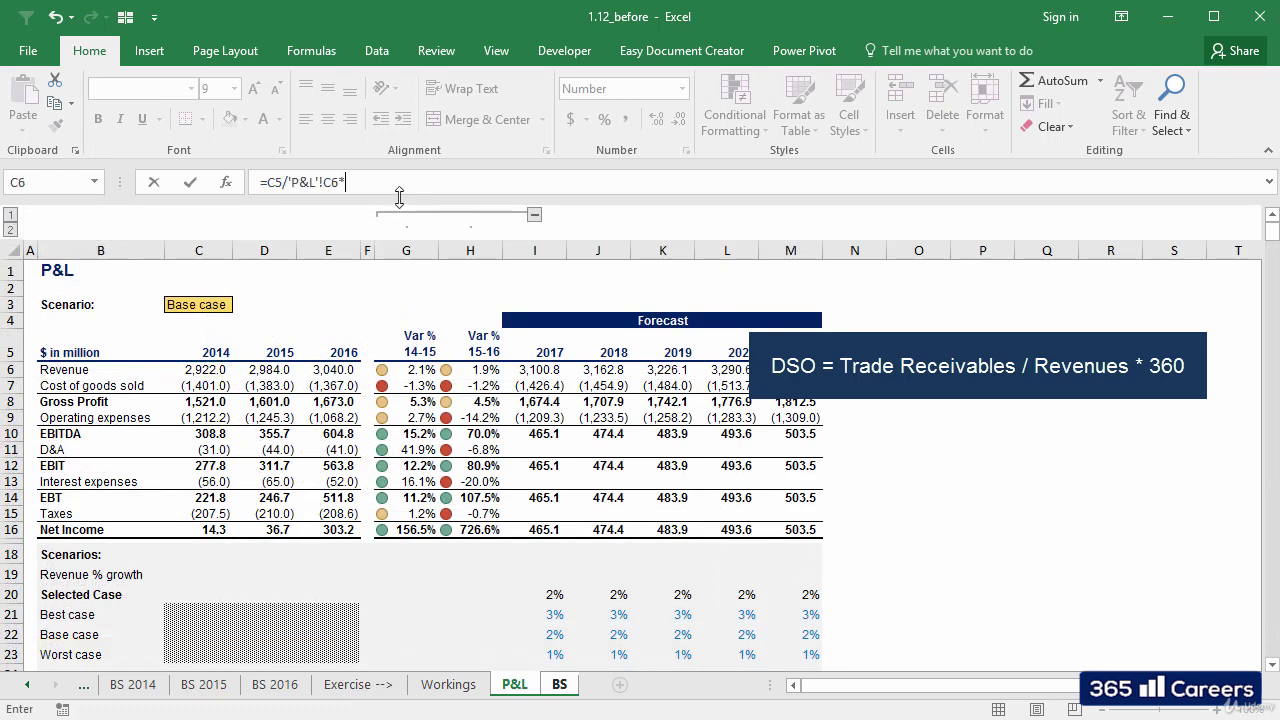
{"action": "type", "text": "360"}
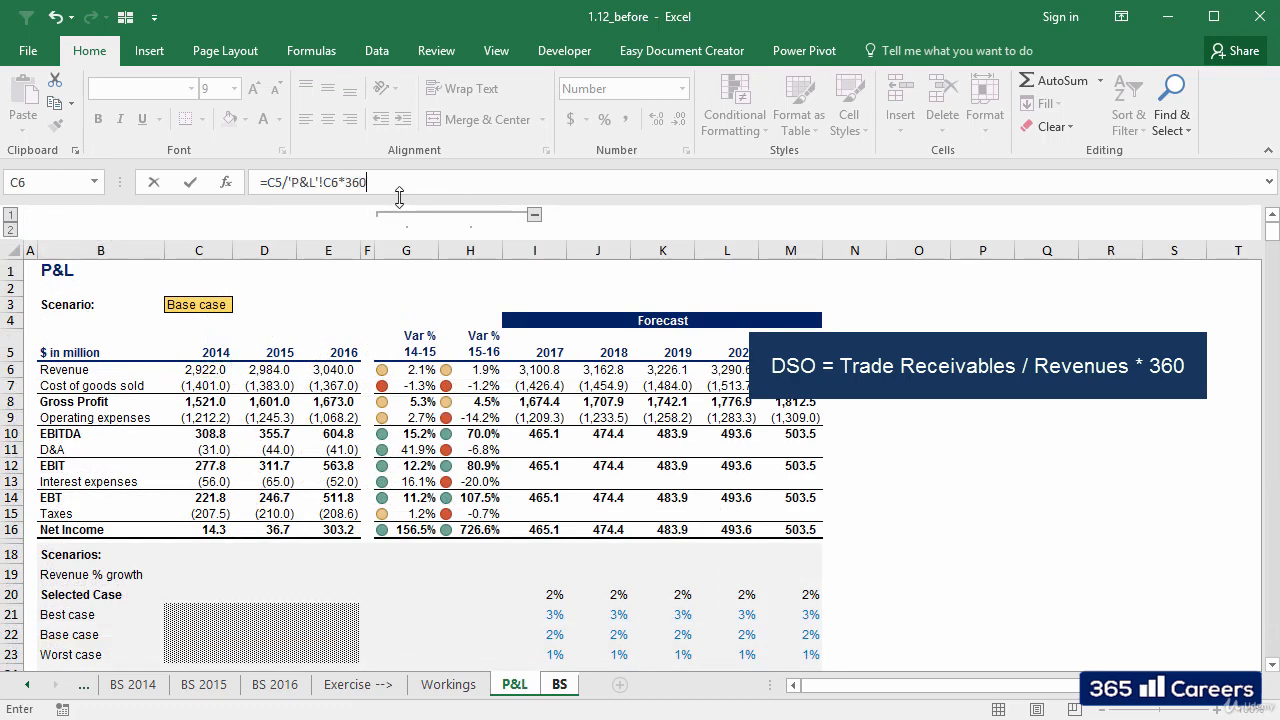
{"action": "left_click", "coordinate": [560, 684]}
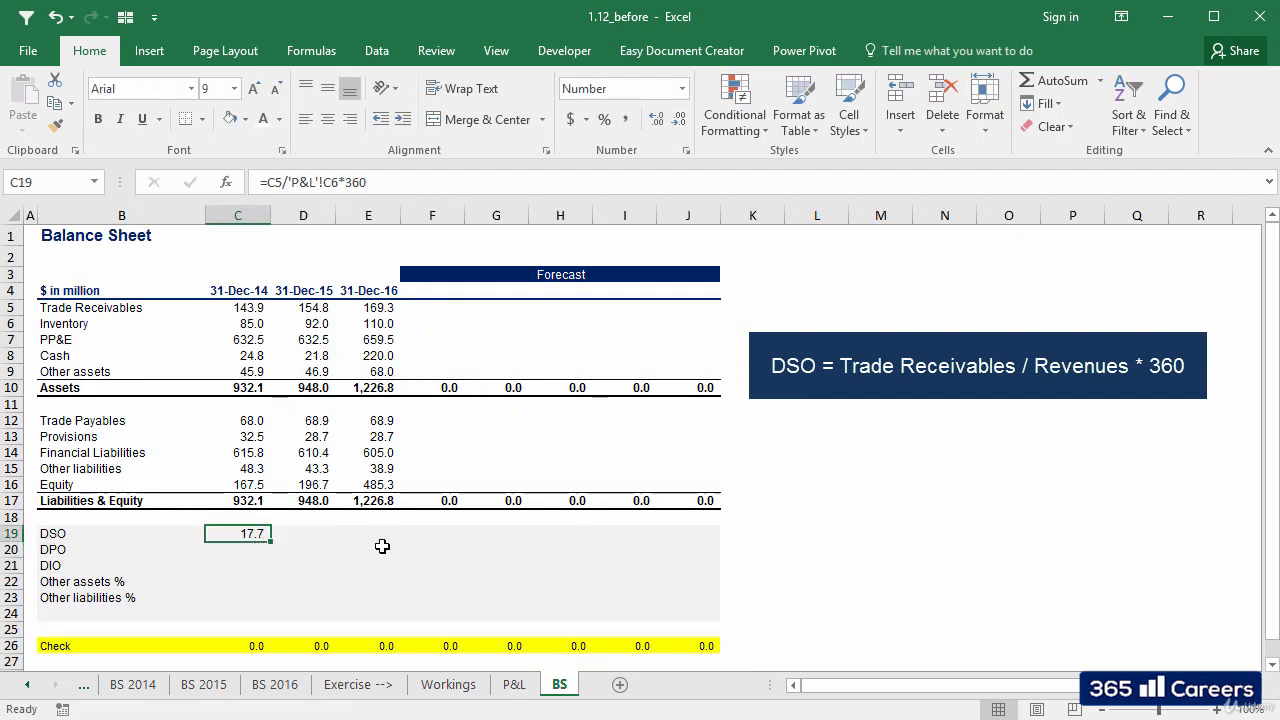
{"action": "left_click_drag", "start_coordinate": [238, 532], "coordinate": [368, 532]}
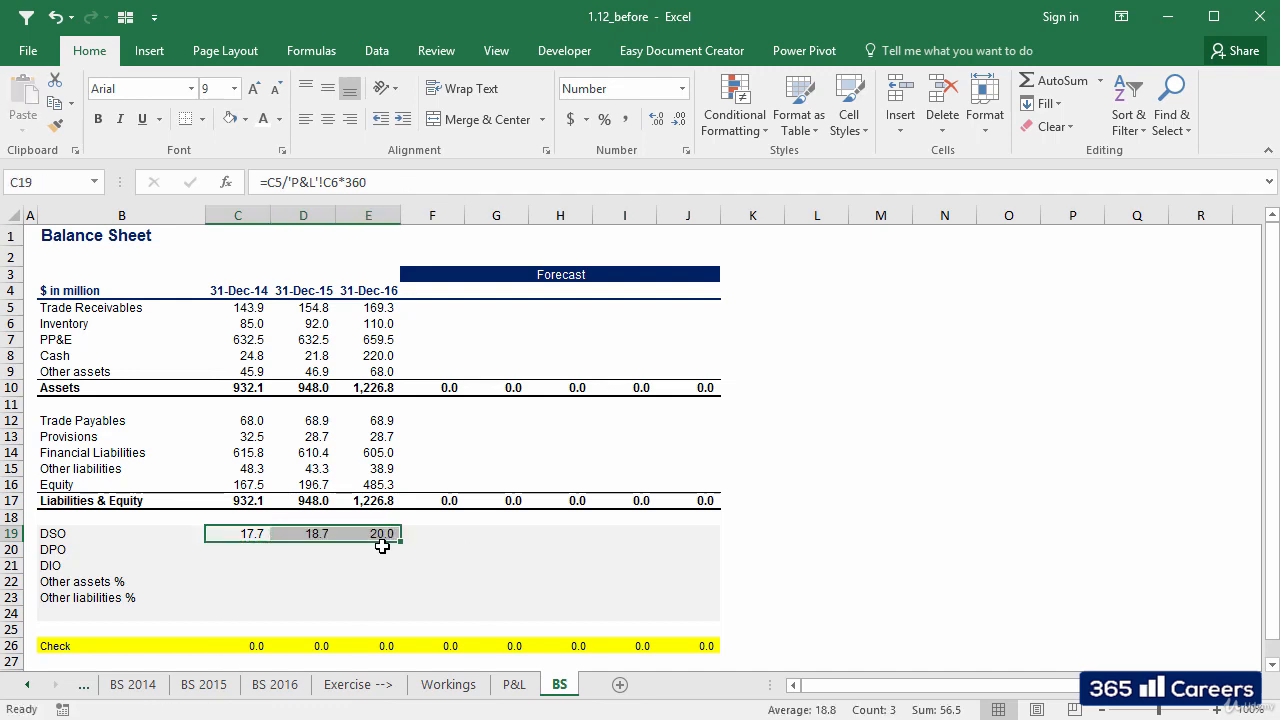
{"action": "left_click", "coordinate": [236, 532]}
{"action": "type", "text": "="}
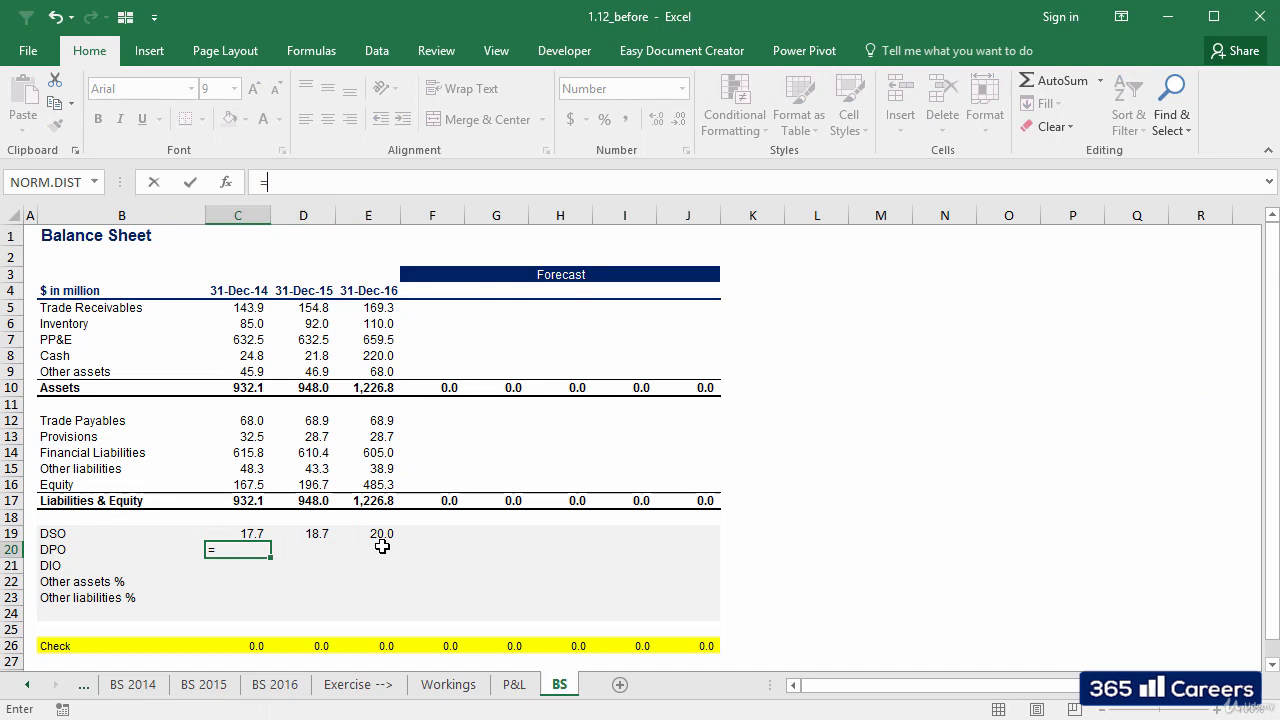
Build the DPO formula as trade payables over P&L cost of goods sold (C$7) times 360
{"action": "left_click", "coordinate": [238, 420]}
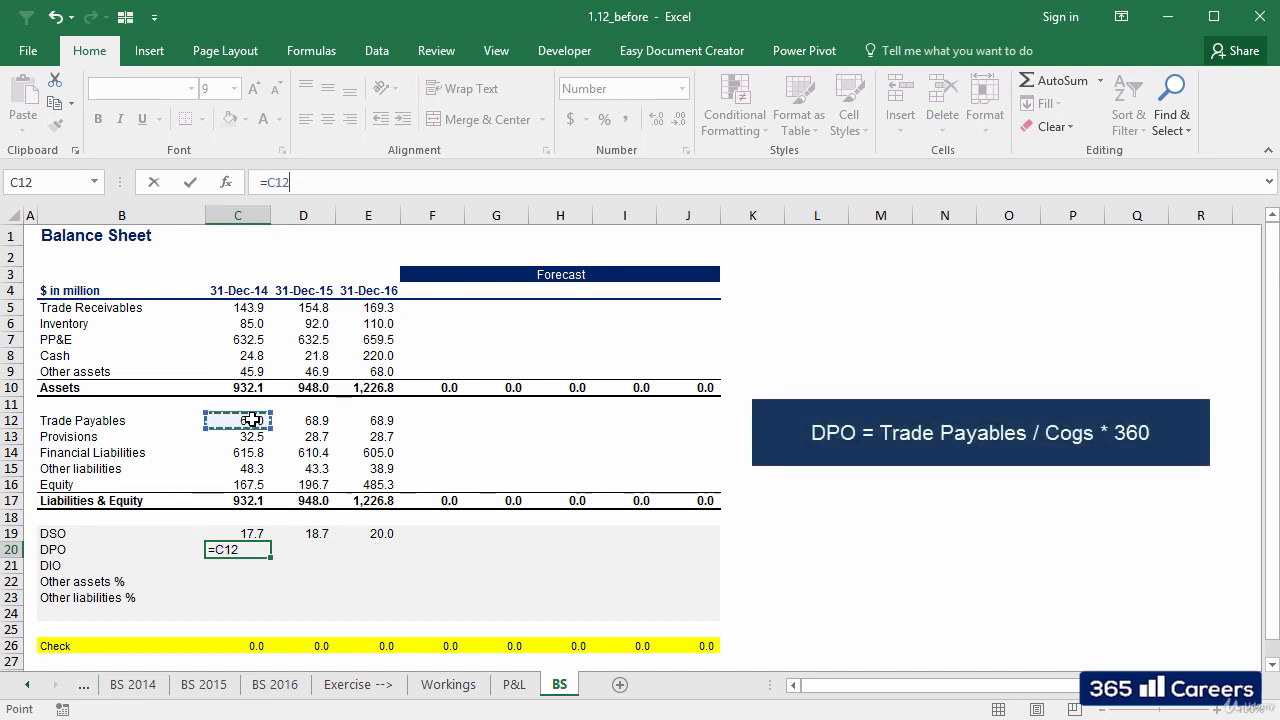
{"action": "type", "text": "/"}
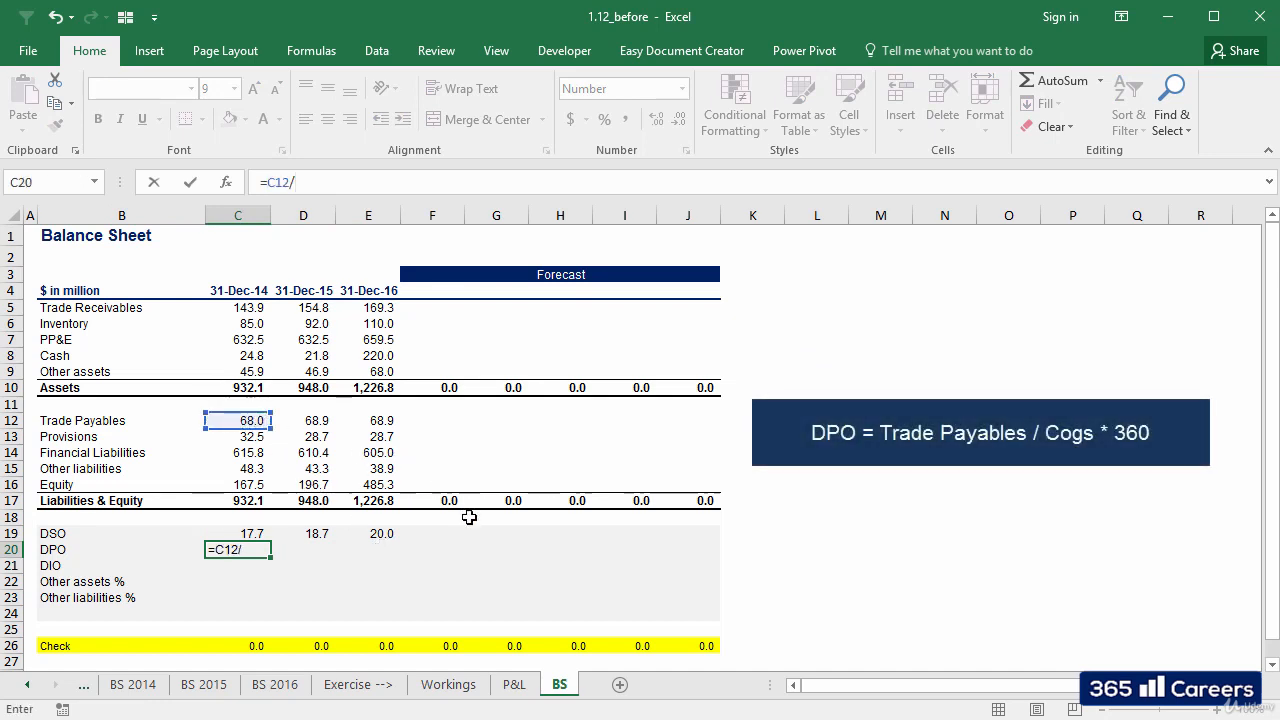
{"action": "left_click", "coordinate": [514, 684]}
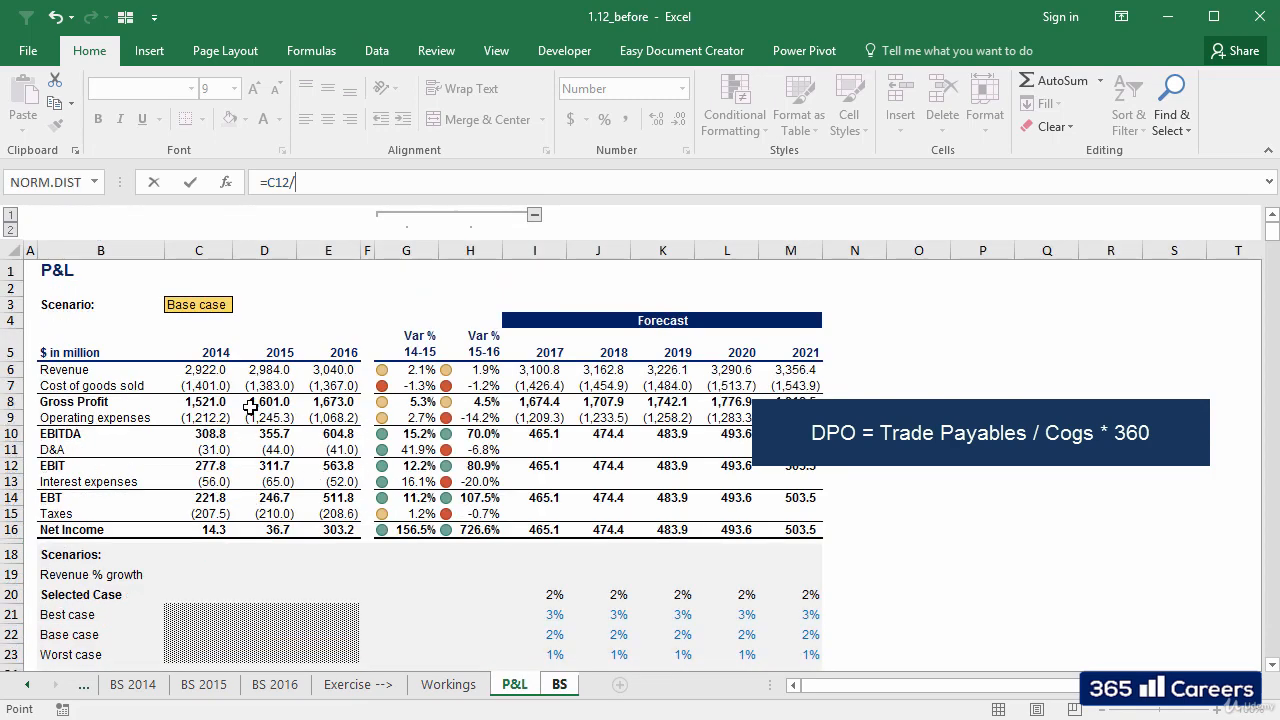
{"action": "left_click", "coordinate": [198, 384]}
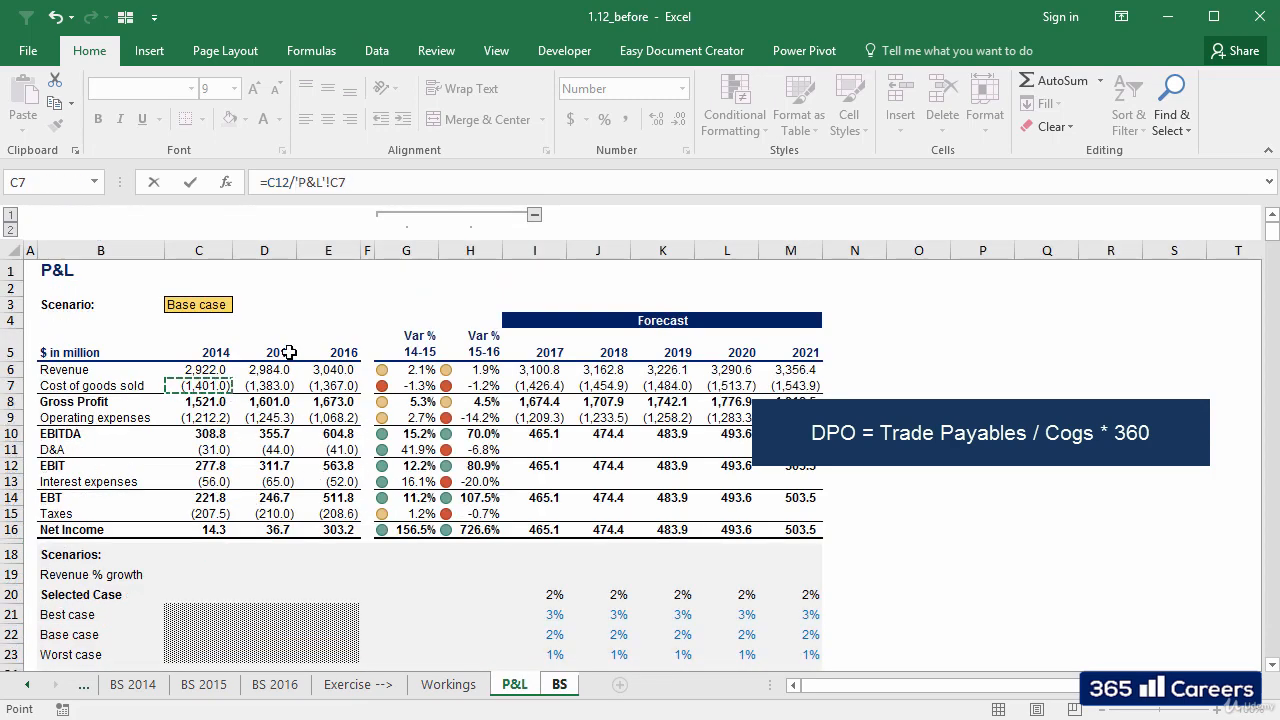
{"action": "left_click", "coordinate": [344, 182]}
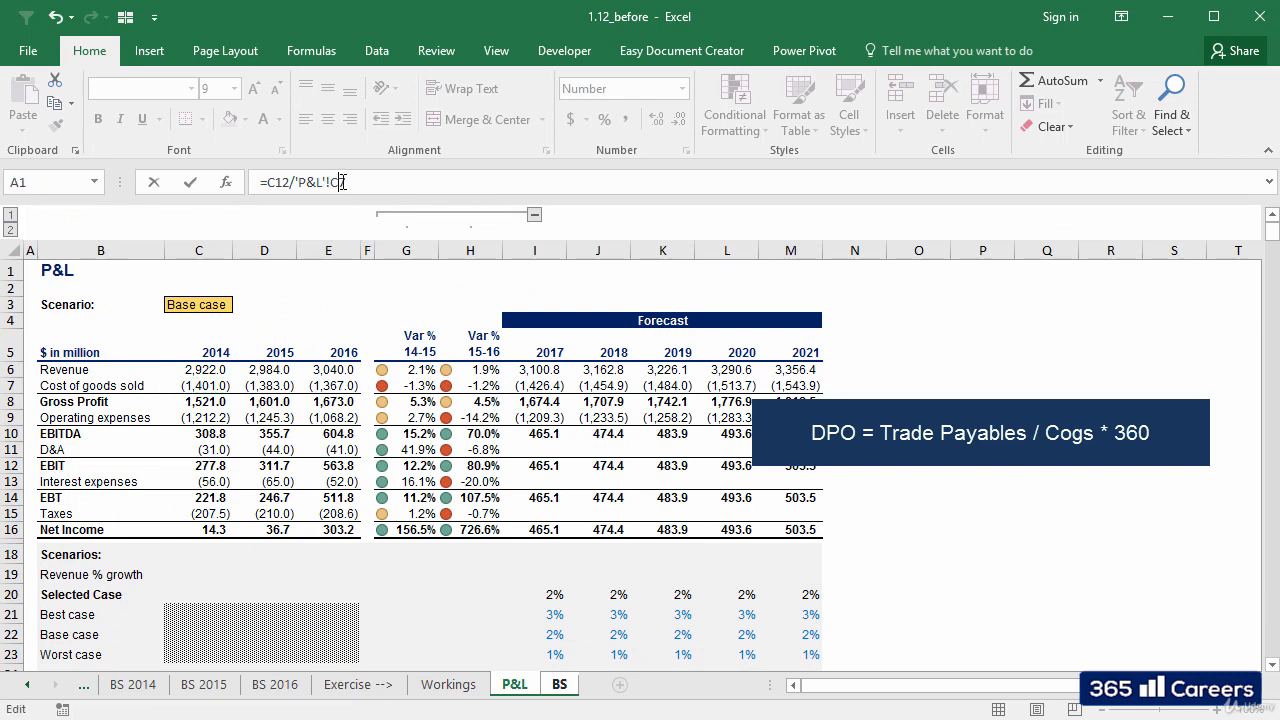
{"action": "type", "text": "$7"}
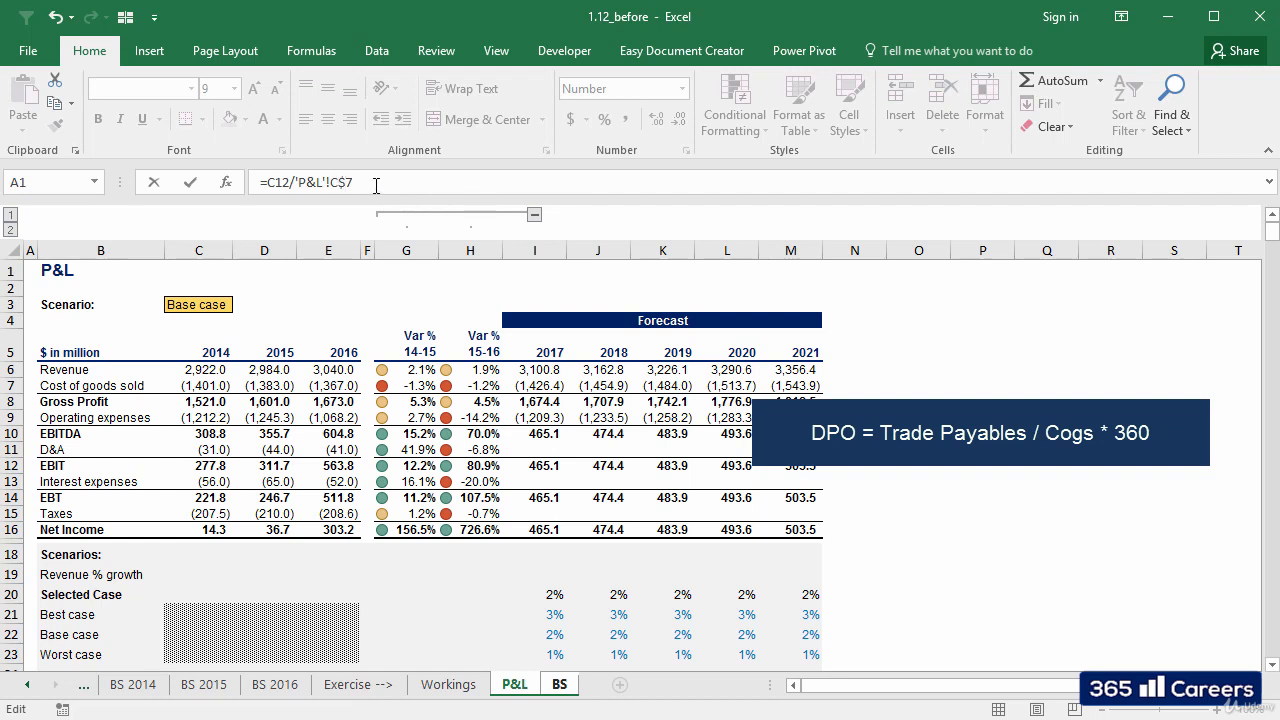
{"action": "type", "text": "*"}
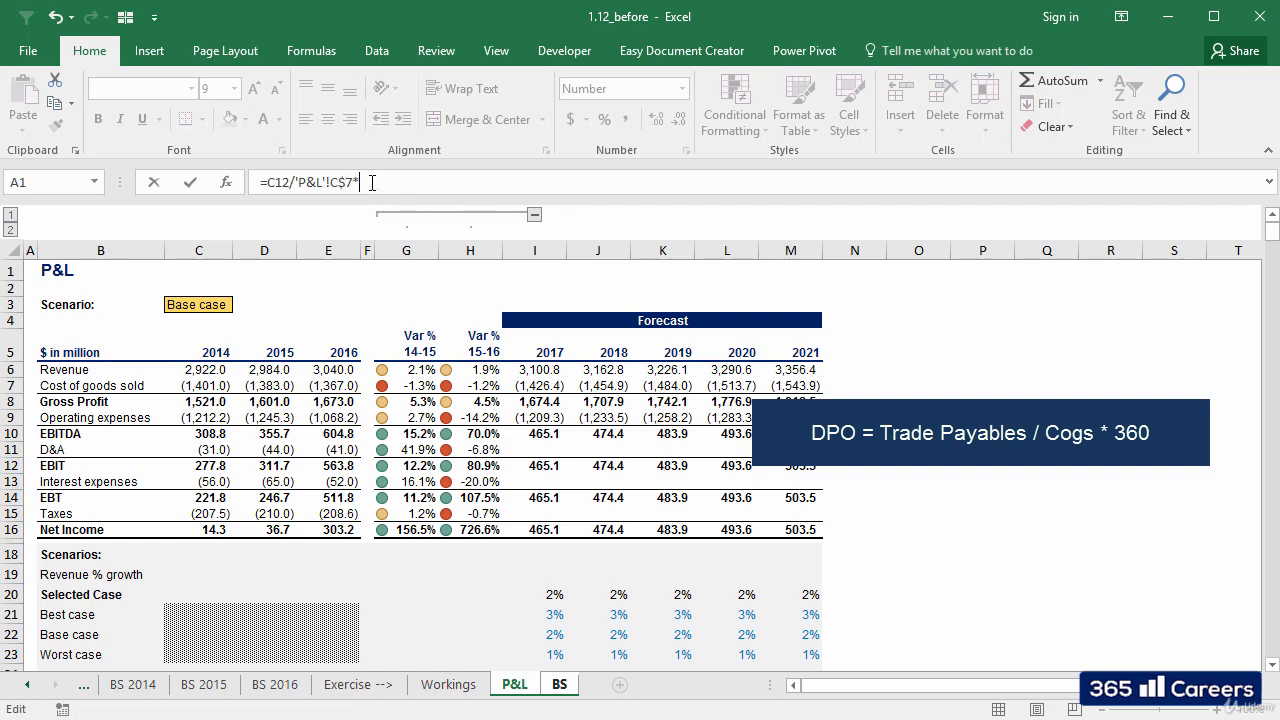
{"action": "left_click", "coordinate": [560, 684]}
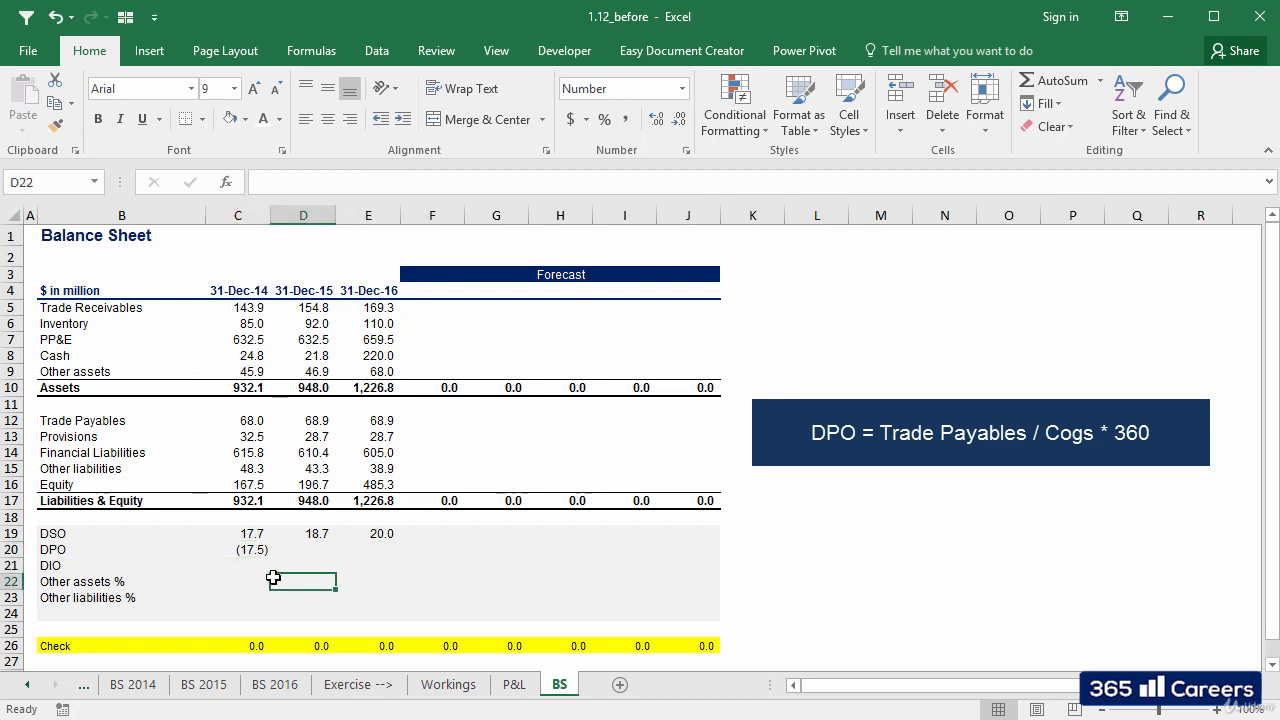
Correct the 2014 DPO formula's sign to =-1*C12/'P&L'!C$7*360
{"action": "left_click", "coordinate": [236, 548]}
{"action": "type", "text": "-"}
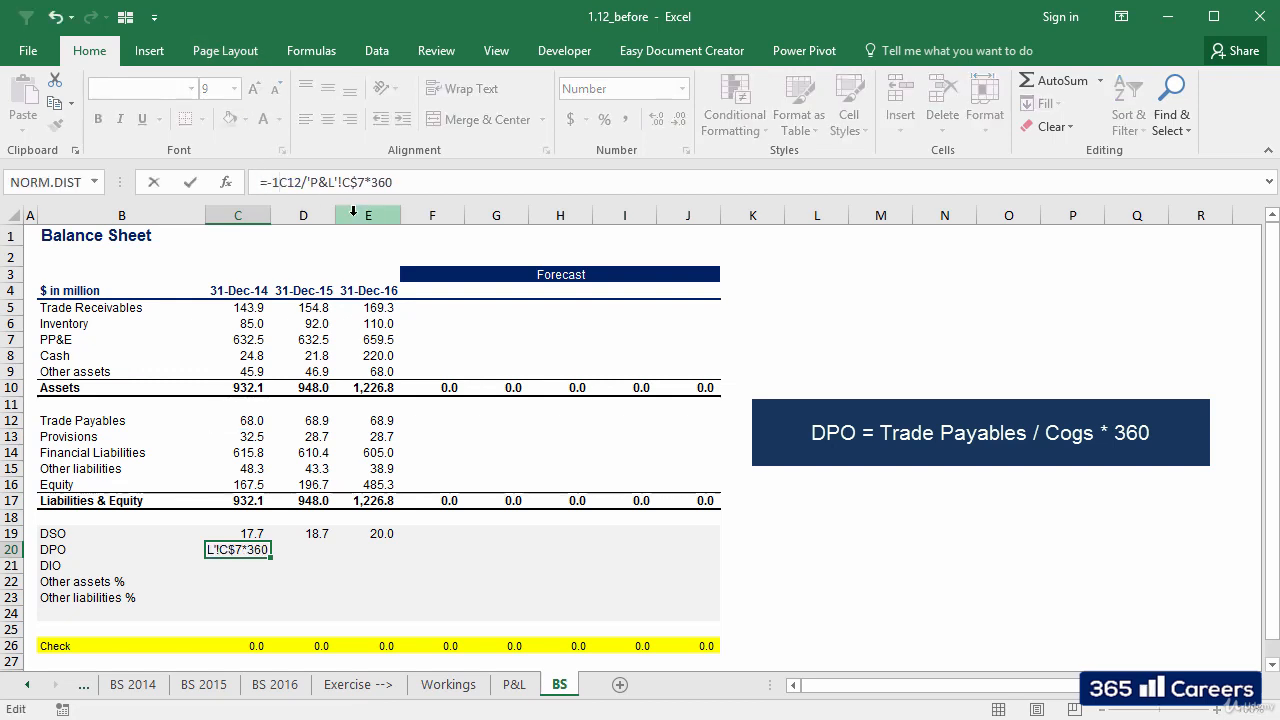
{"action": "key", "text": "Return"}
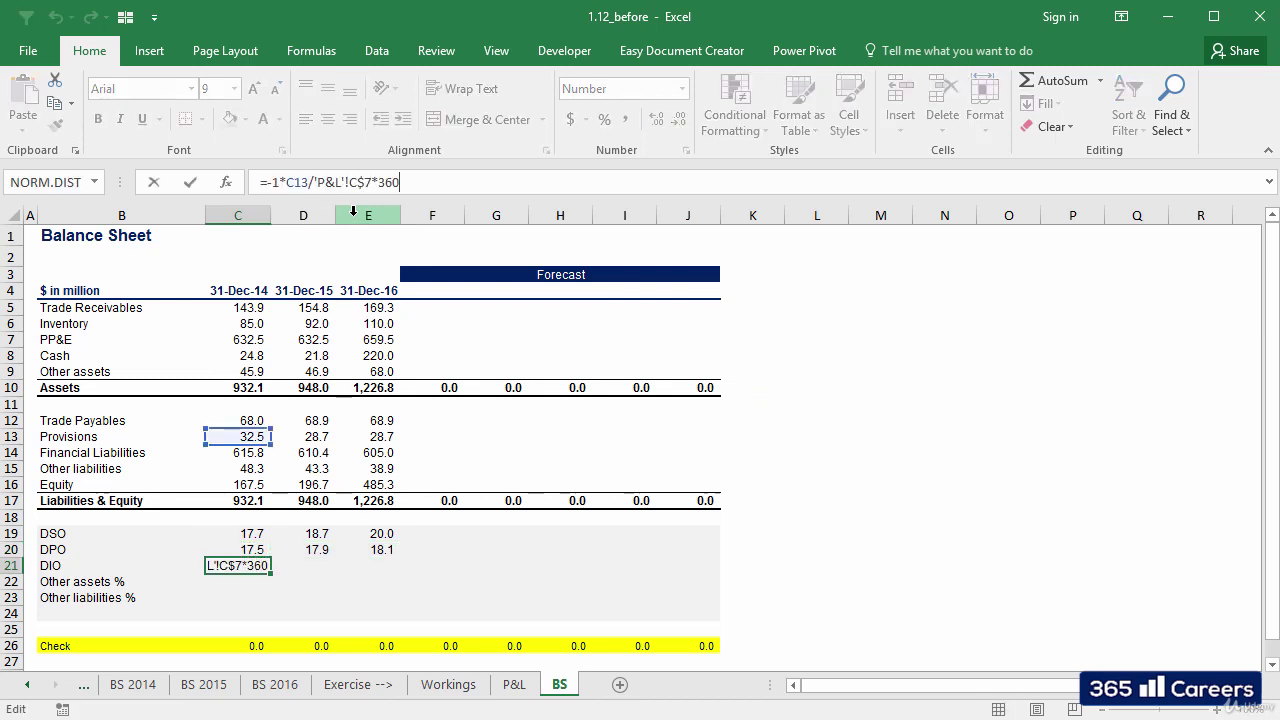
Compute DIO as =-1*C6/'P&L'!C$7*360 and fill it across (21.8, 23.9, 29.0)
{"action": "left_click", "coordinate": [238, 388]}
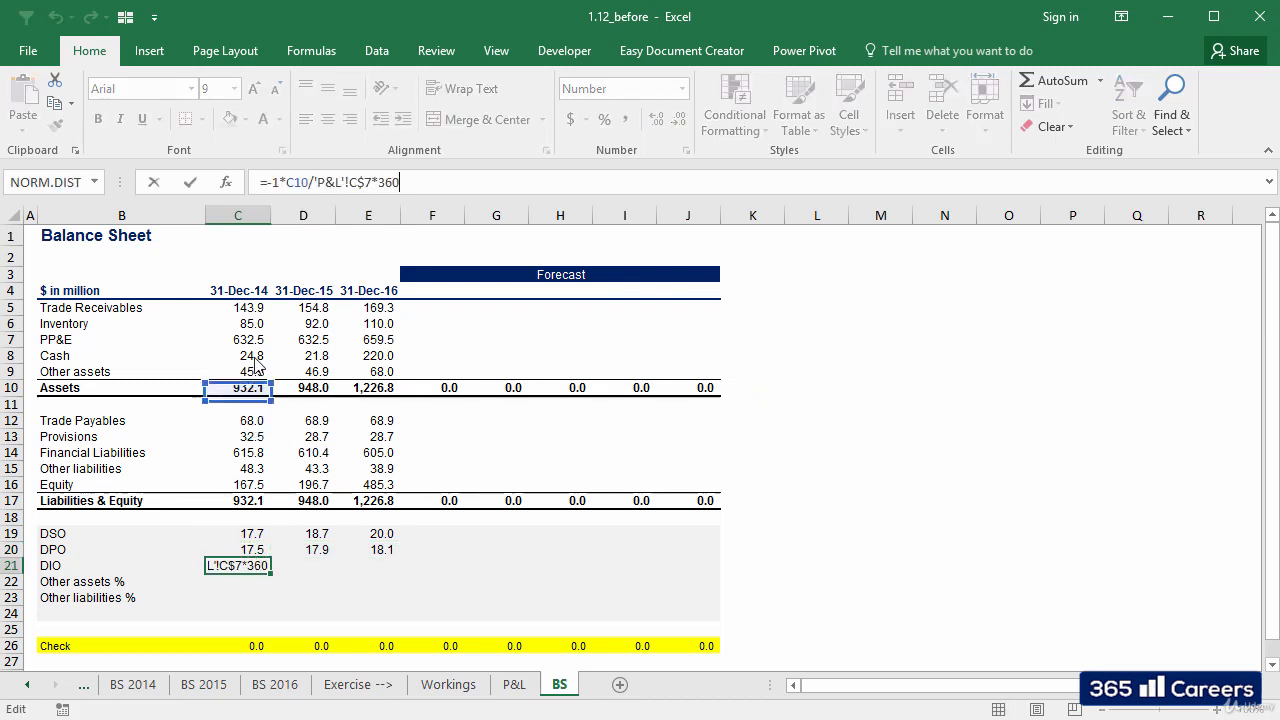
{"action": "key", "text": "Return"}
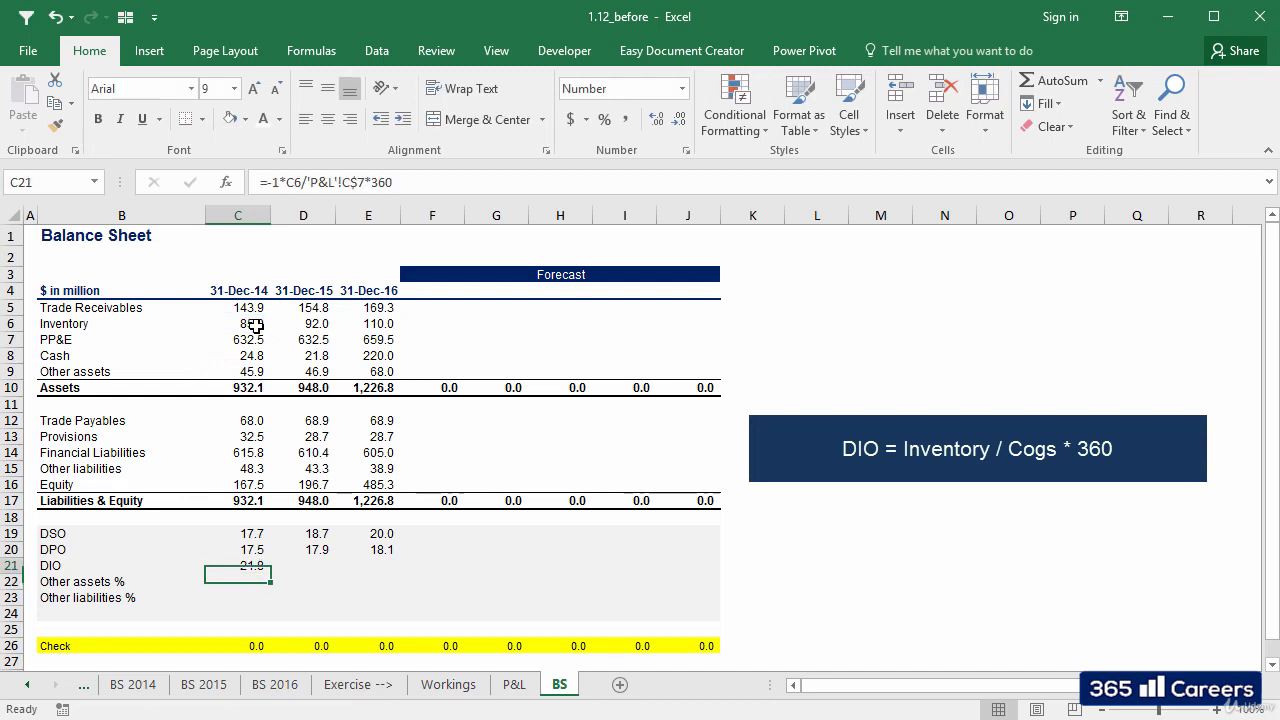
{"action": "left_click_drag", "start_coordinate": [238, 564], "coordinate": [368, 564]}
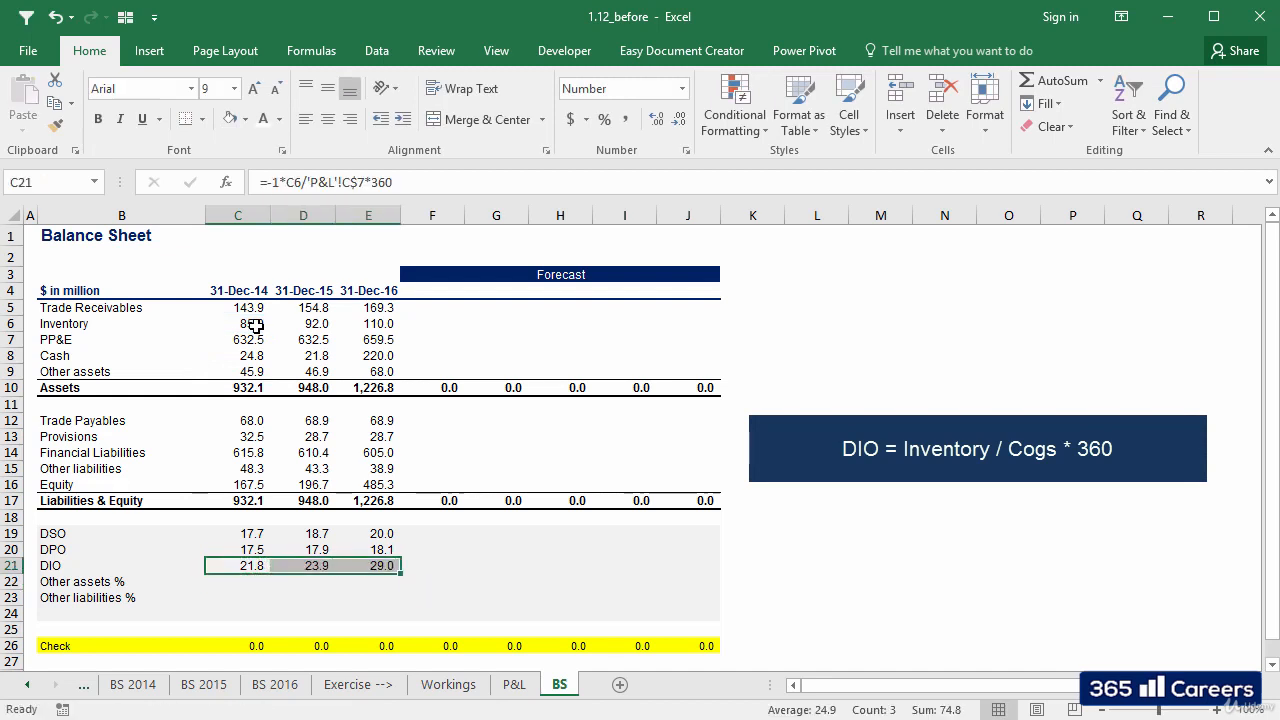
{"action": "left_click_drag", "start_coordinate": [236, 564], "coordinate": [368, 532]}
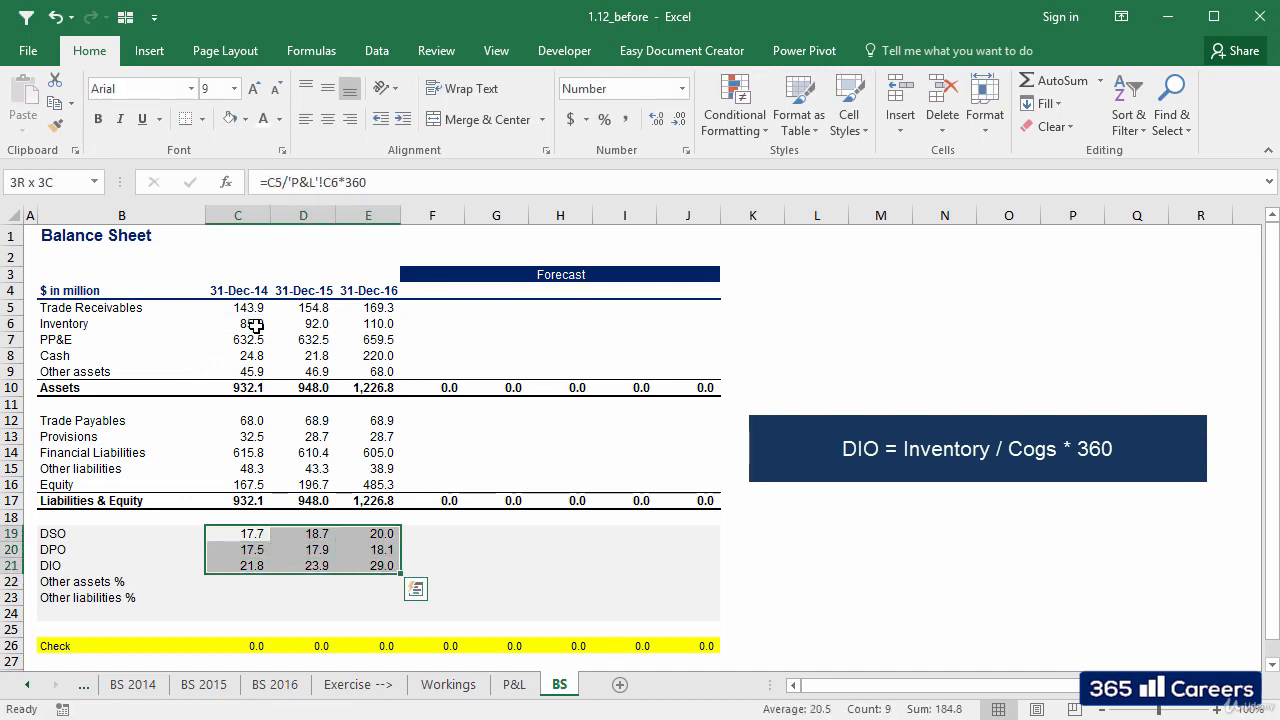
{"action": "left_click", "coordinate": [236, 532]}
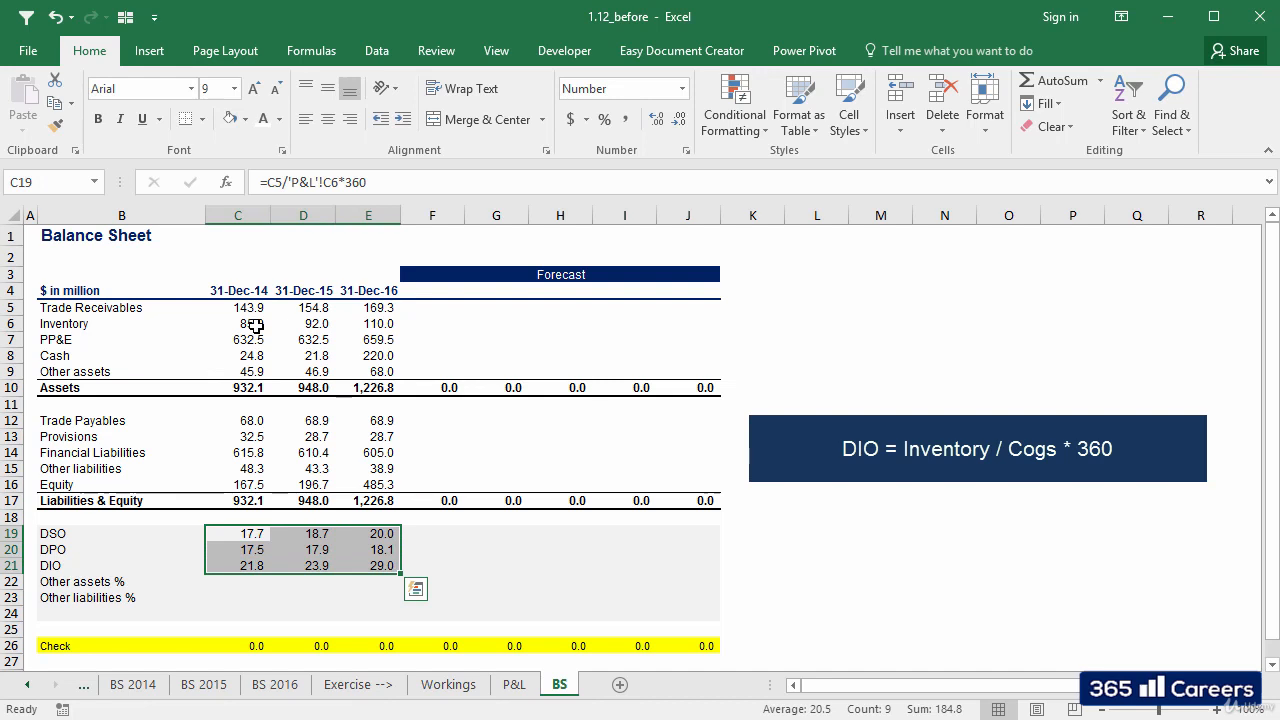
{"action": "left_click", "coordinate": [238, 548]}
{"action": "type", "text": "="}
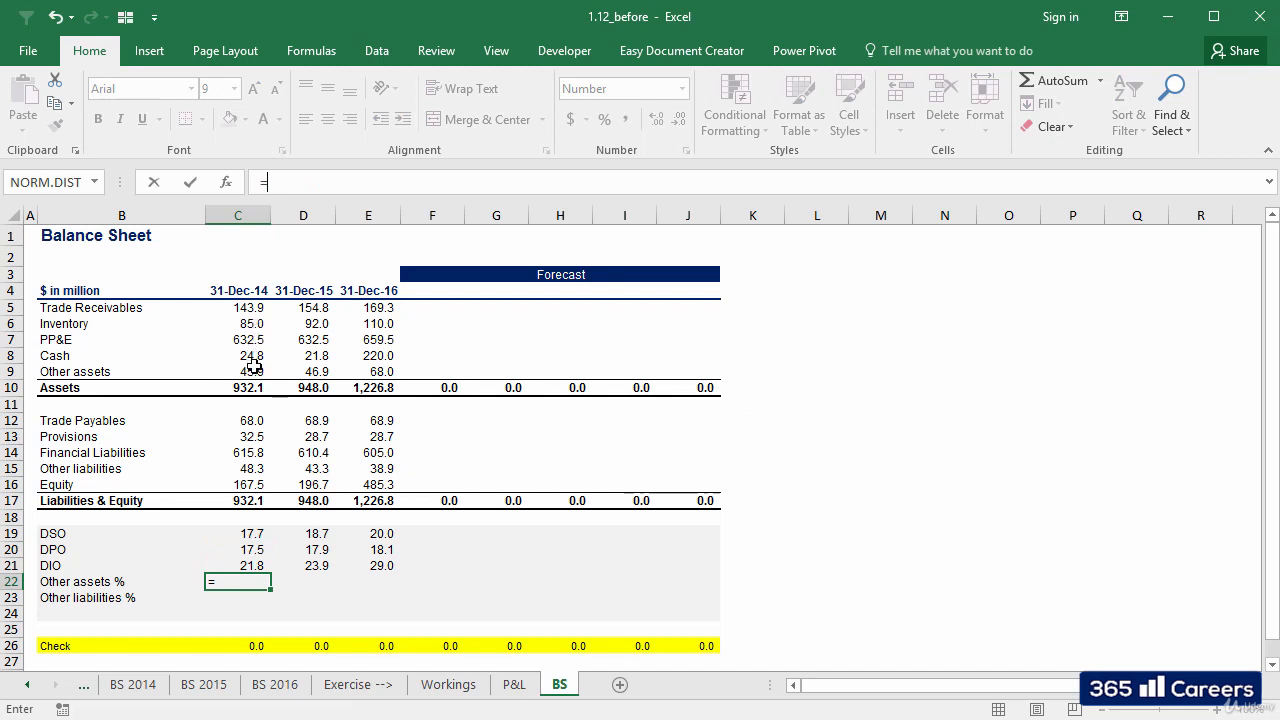
Enter Other assets % (=C9/'P&L'!C$6) and Other liabilities % (=C15/'P&L'!C$6) and fill both to 2016
{"action": "left_click", "coordinate": [514, 684]}
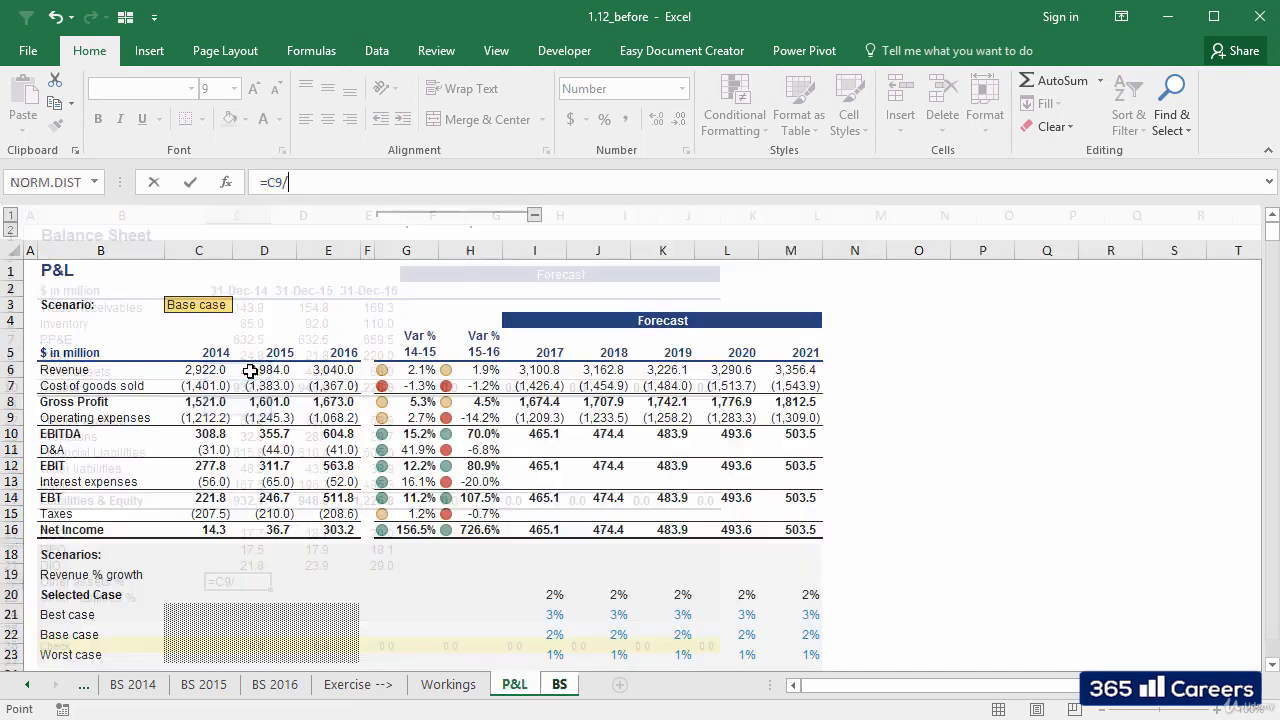
{"action": "left_click", "coordinate": [198, 368]}
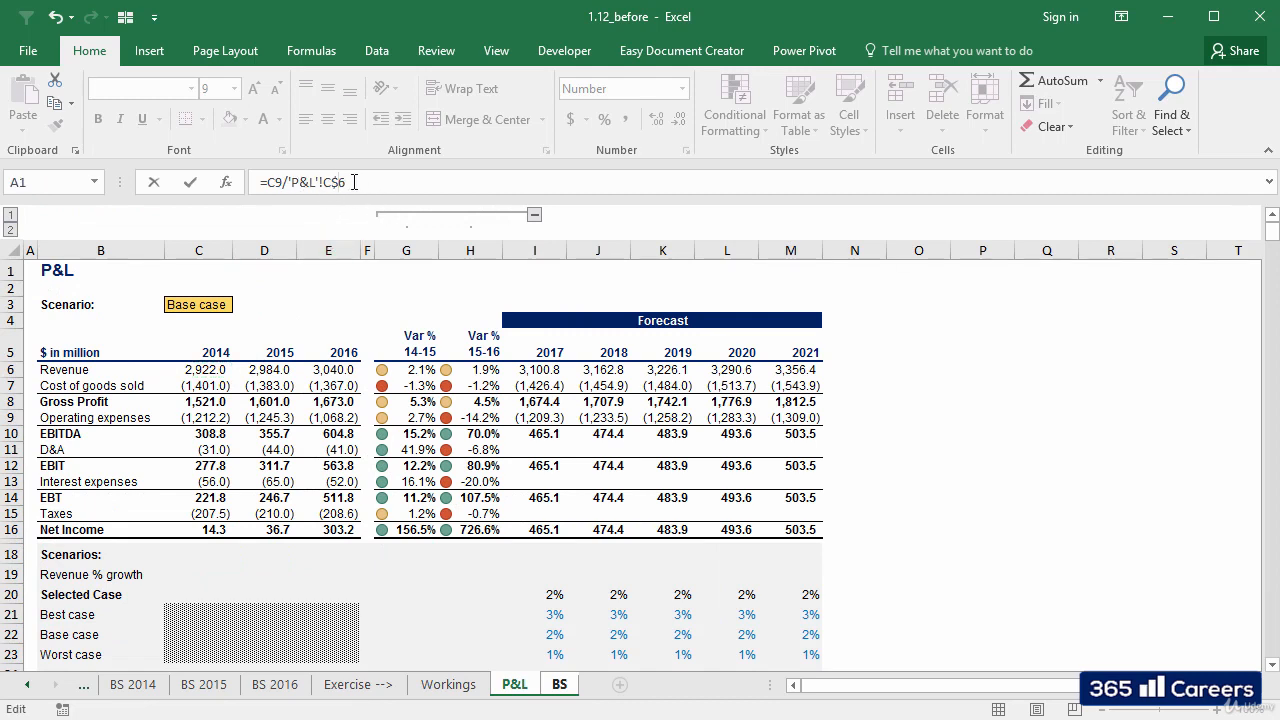
{"action": "left_click", "coordinate": [560, 684]}
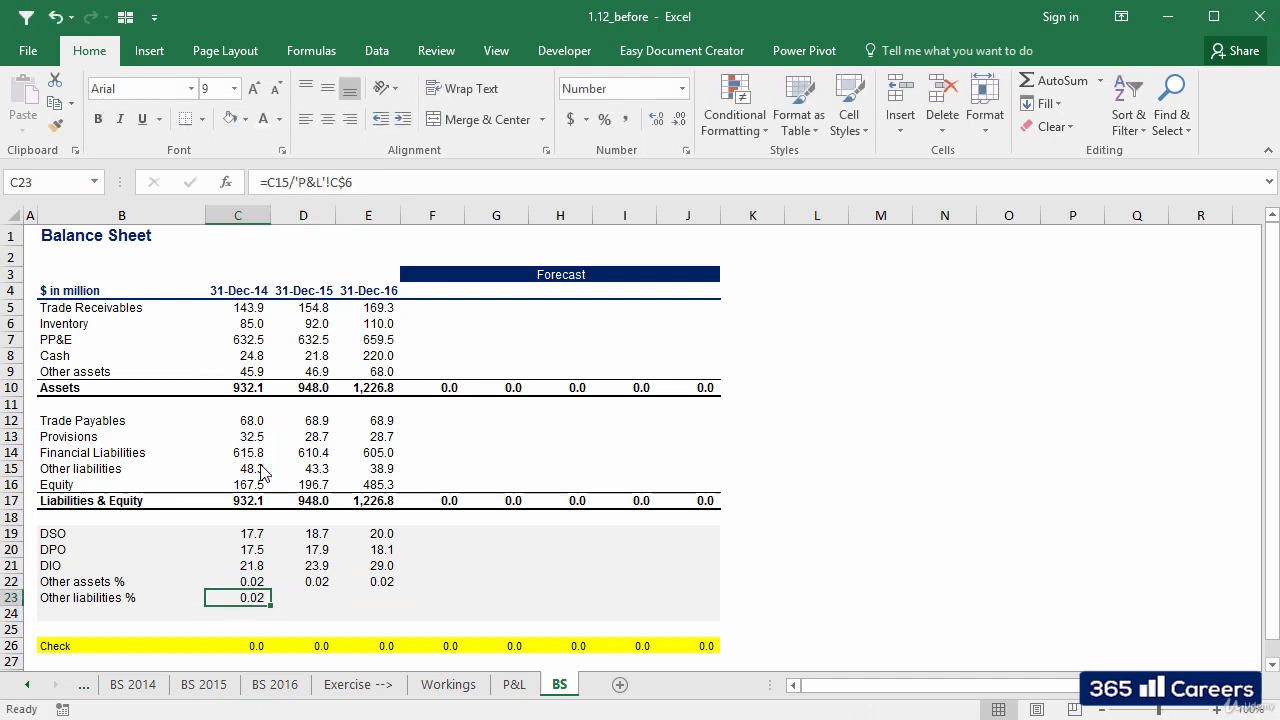
{"action": "left_click_drag", "start_coordinate": [238, 596], "coordinate": [368, 596]}
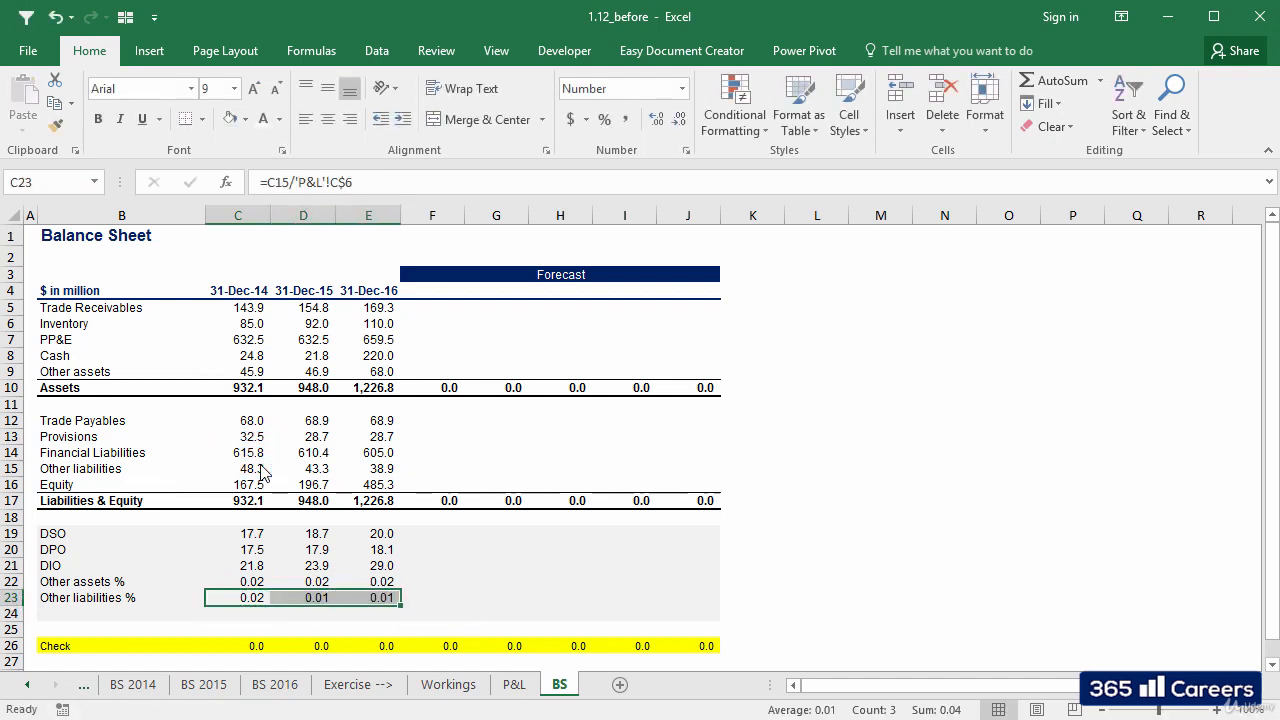
{"action": "left_click", "coordinate": [496, 596]}
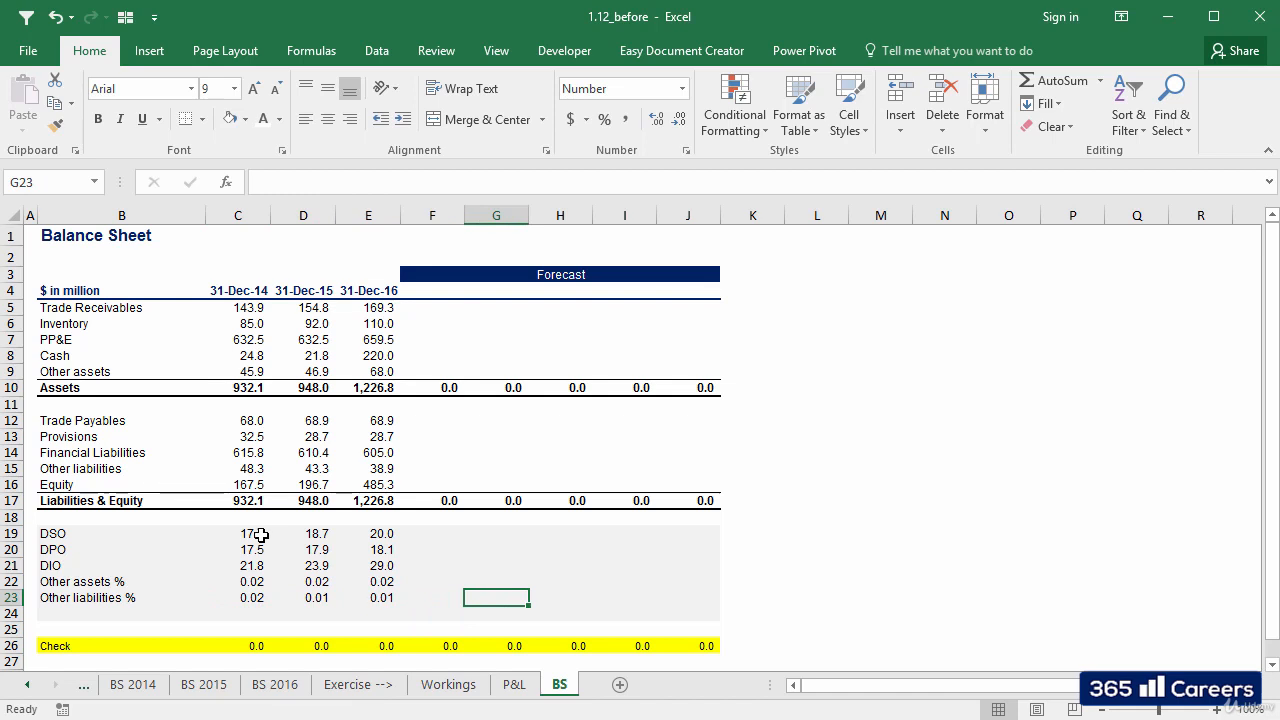